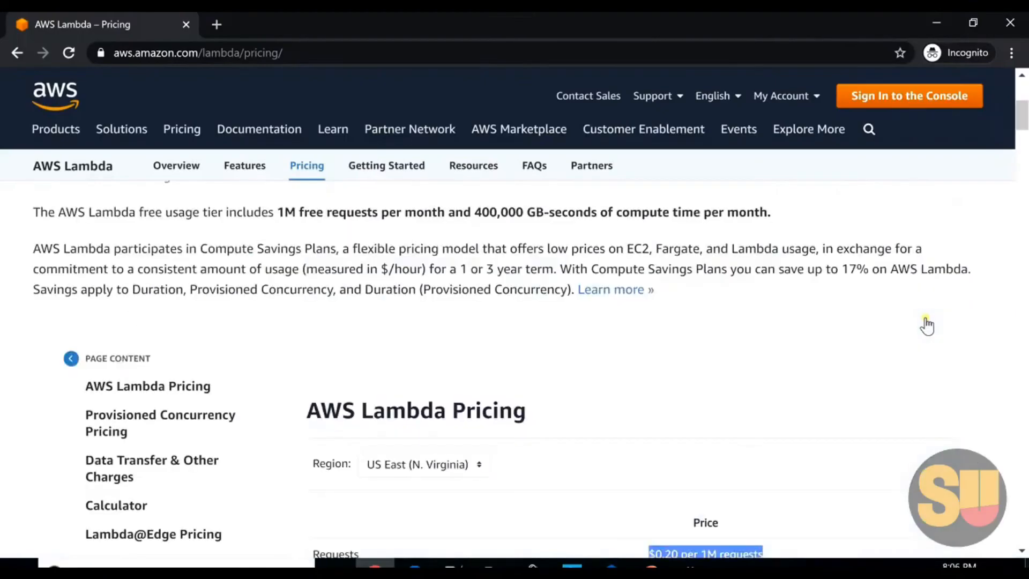
# Review the Lambda pricing page, highlighting the Price per 100ms heading.
pyautogui.scroll(3)
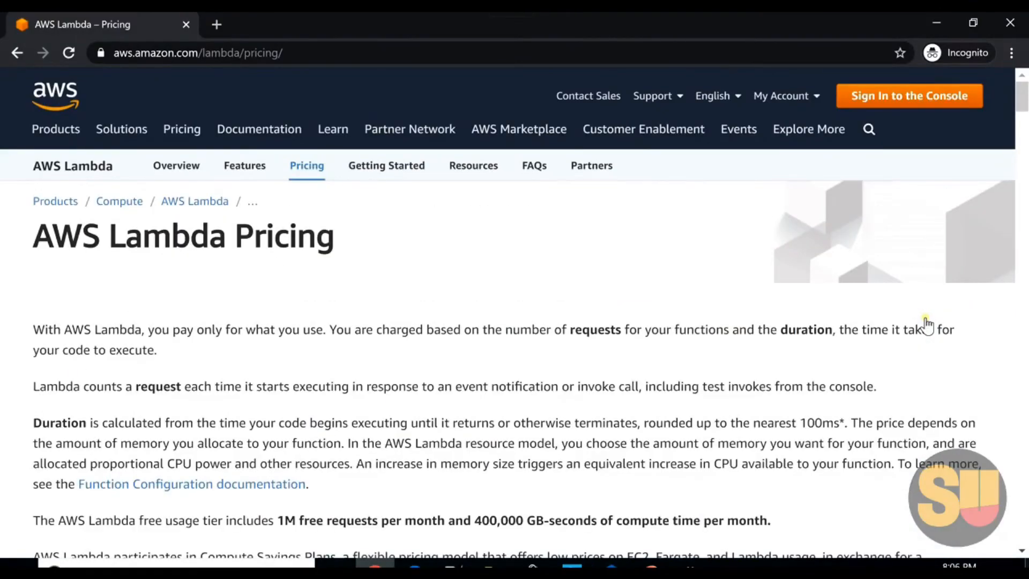
pyautogui.moveTo(624, 269)
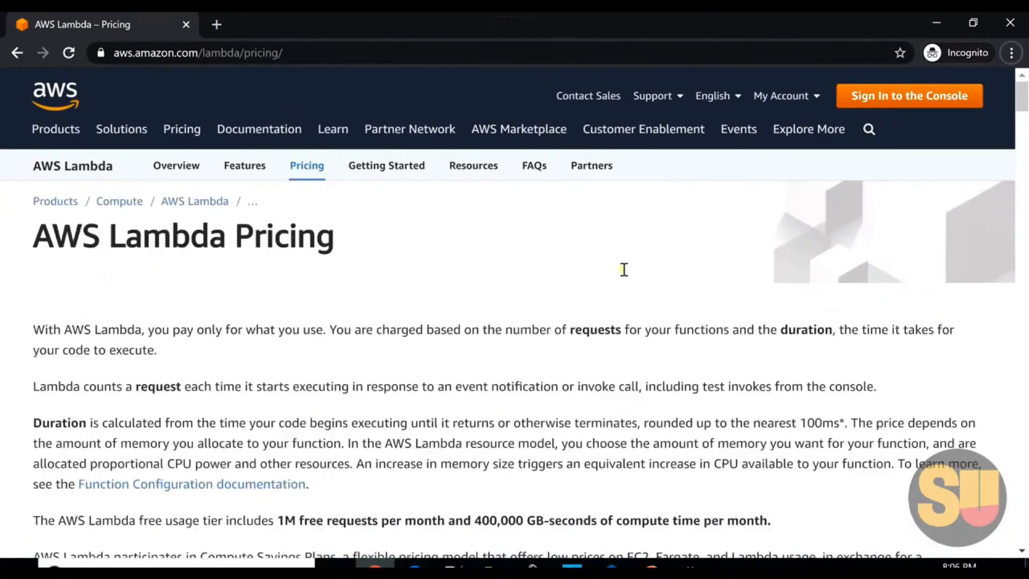
pyautogui.scroll(-3)
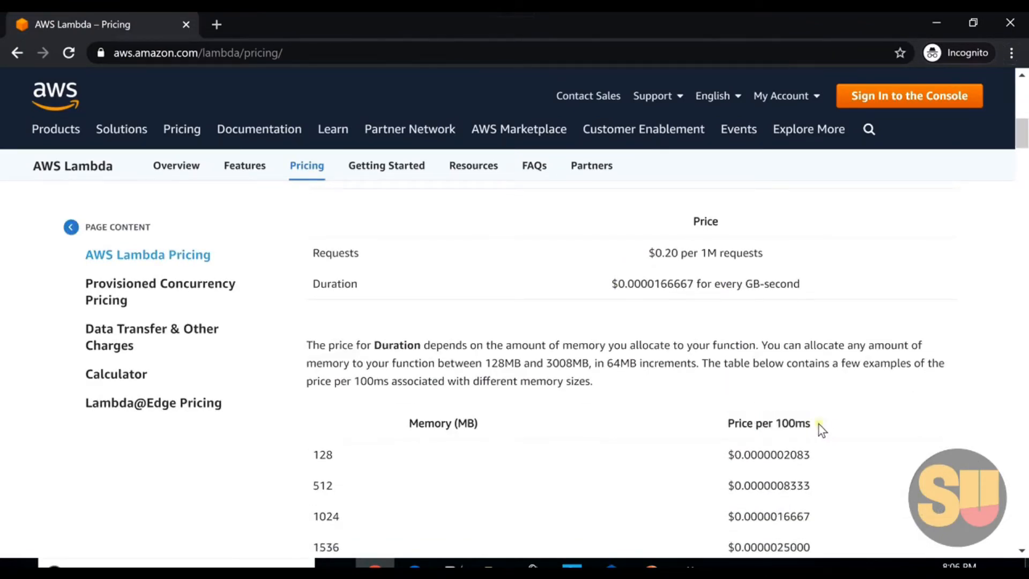
pyautogui.doubleClick(769, 423)
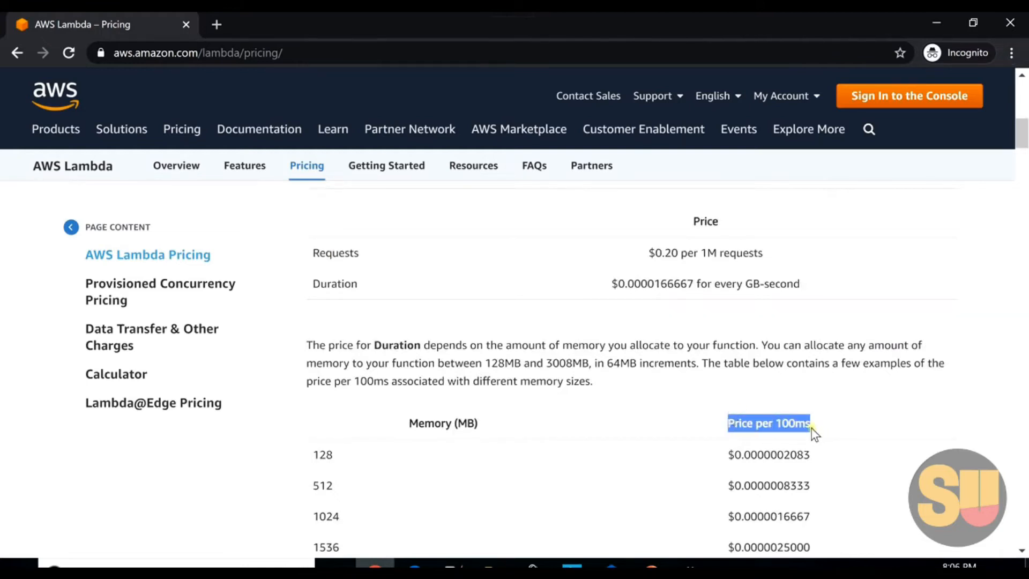
pyautogui.scroll(3)
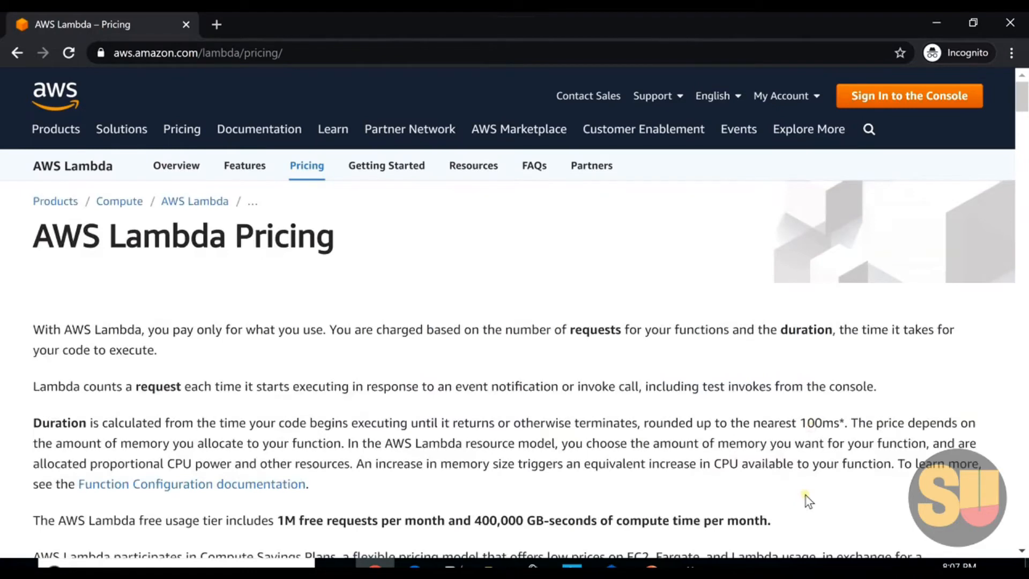
pyautogui.moveTo(891, 124)
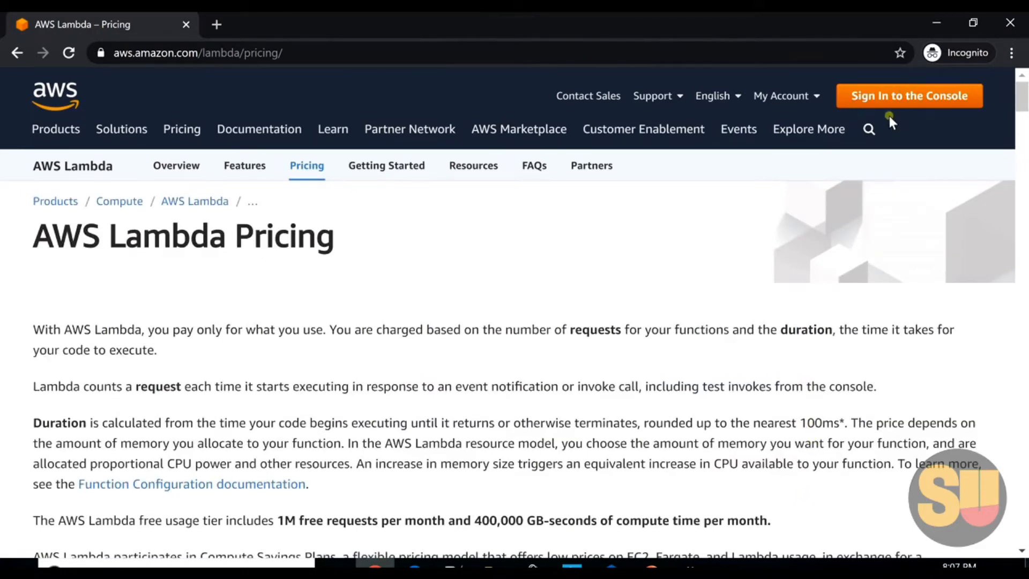
pyautogui.moveTo(909, 98)
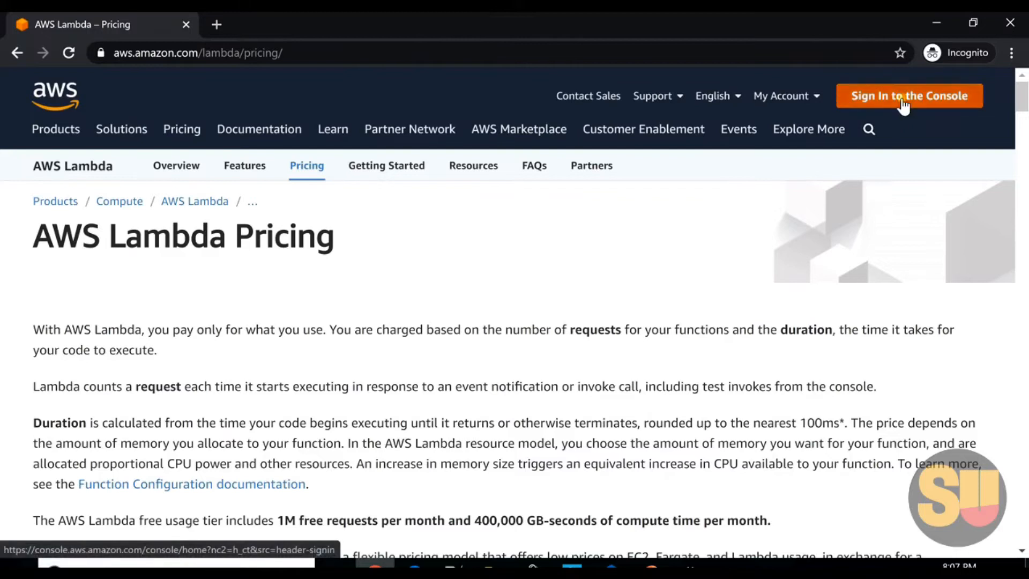
# Sign in to the console and reach the Lambda service through the Services search.
pyautogui.click(910, 95)
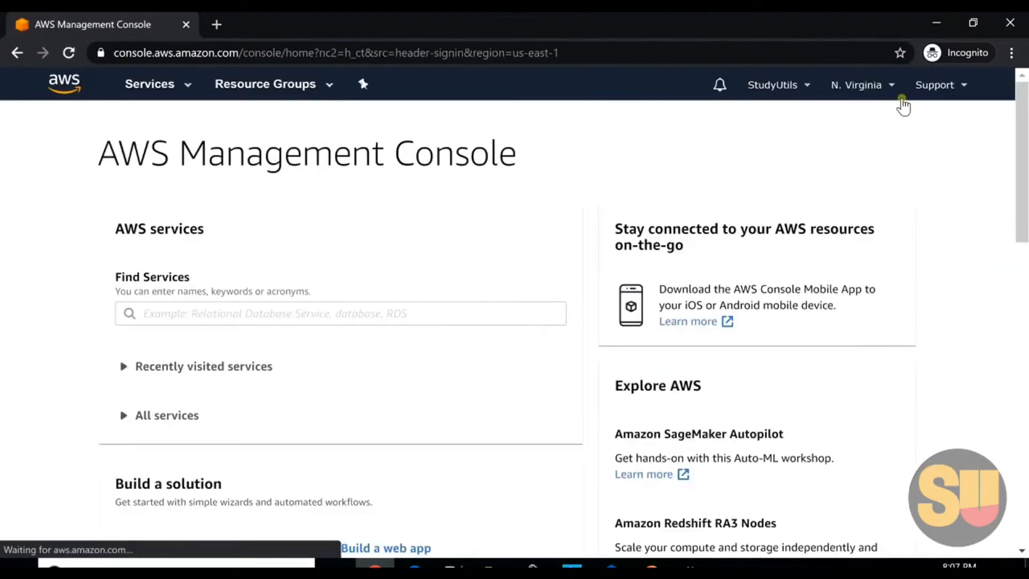
pyautogui.moveTo(439, 347)
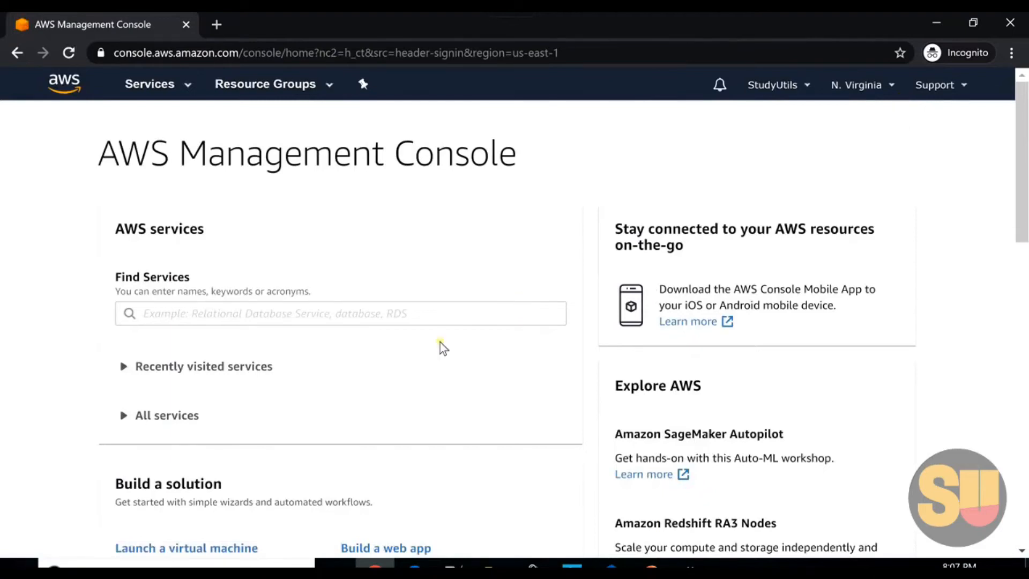
pyautogui.moveTo(192, 130)
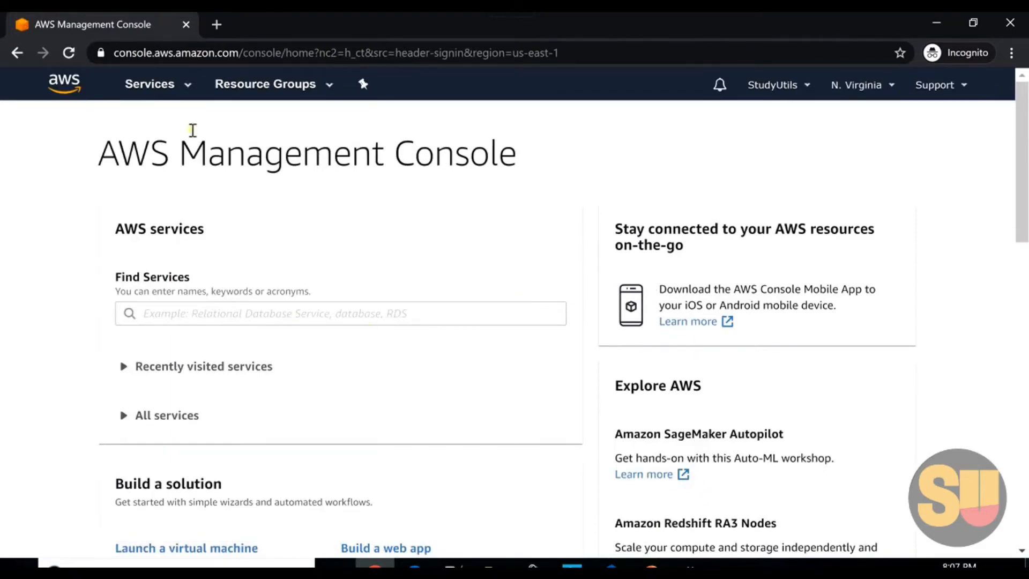
pyautogui.click(150, 84)
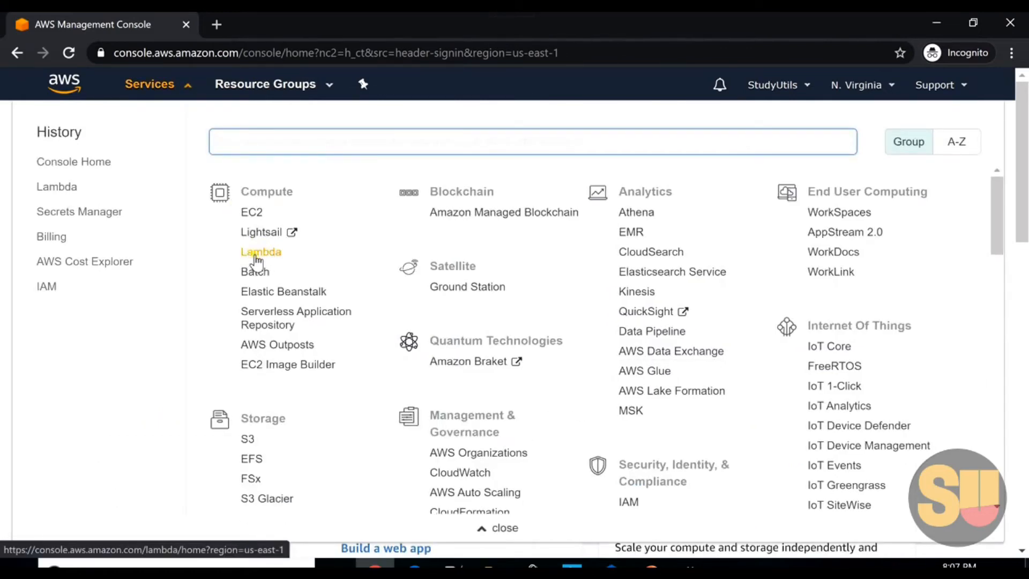
pyautogui.write('lam')
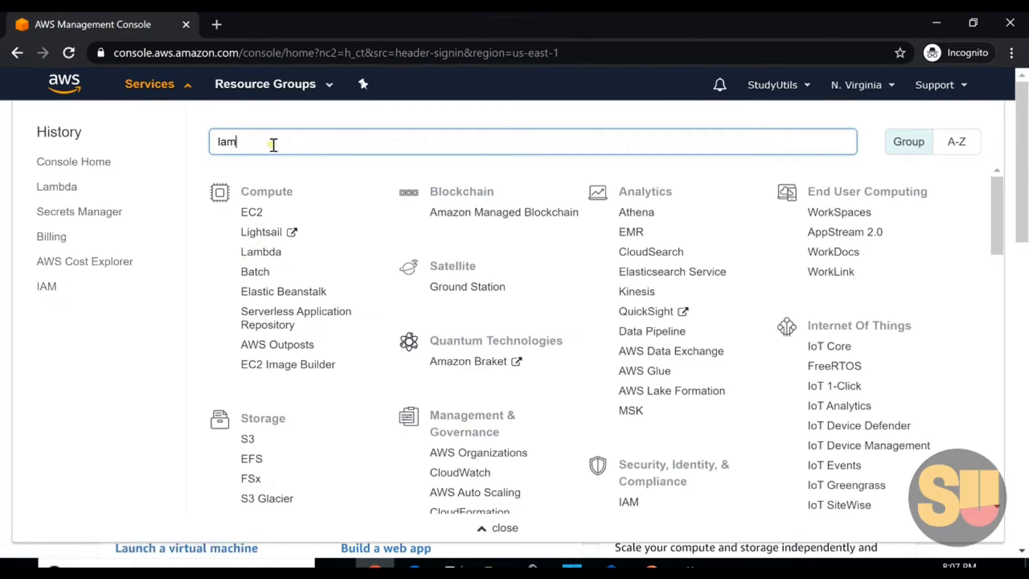
pyautogui.write('bda')
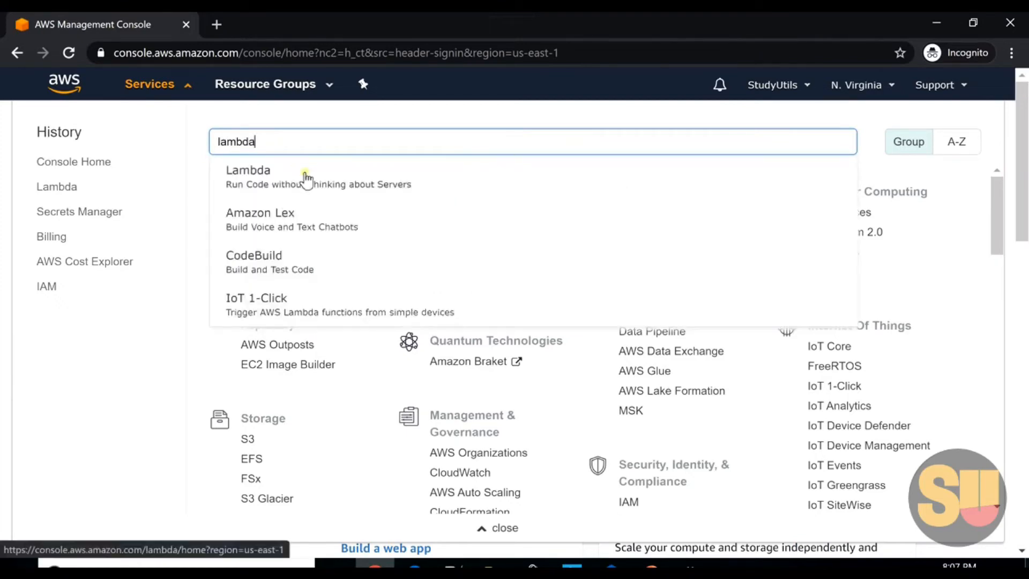
pyautogui.click(248, 176)
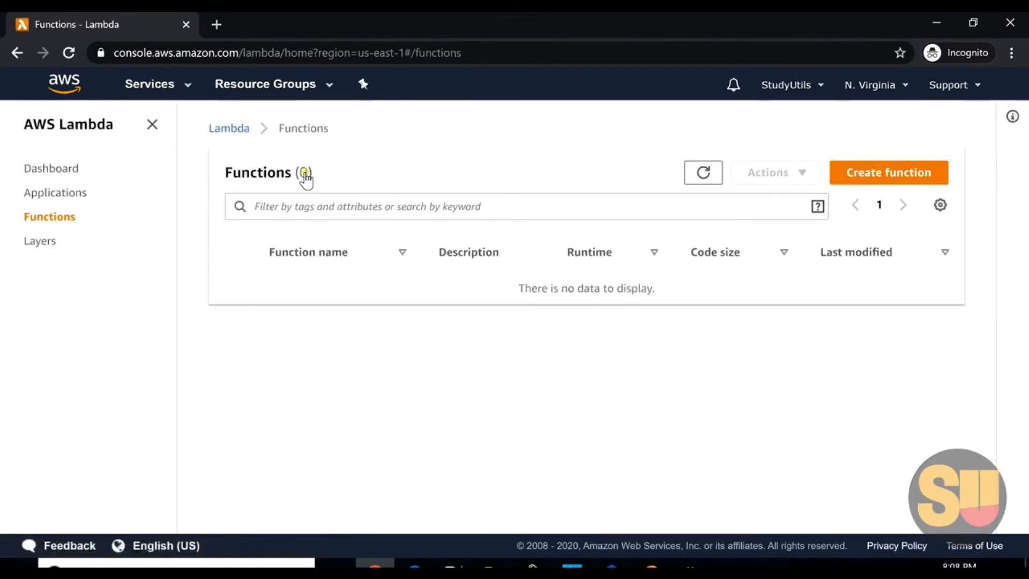
pyautogui.moveTo(438, 191)
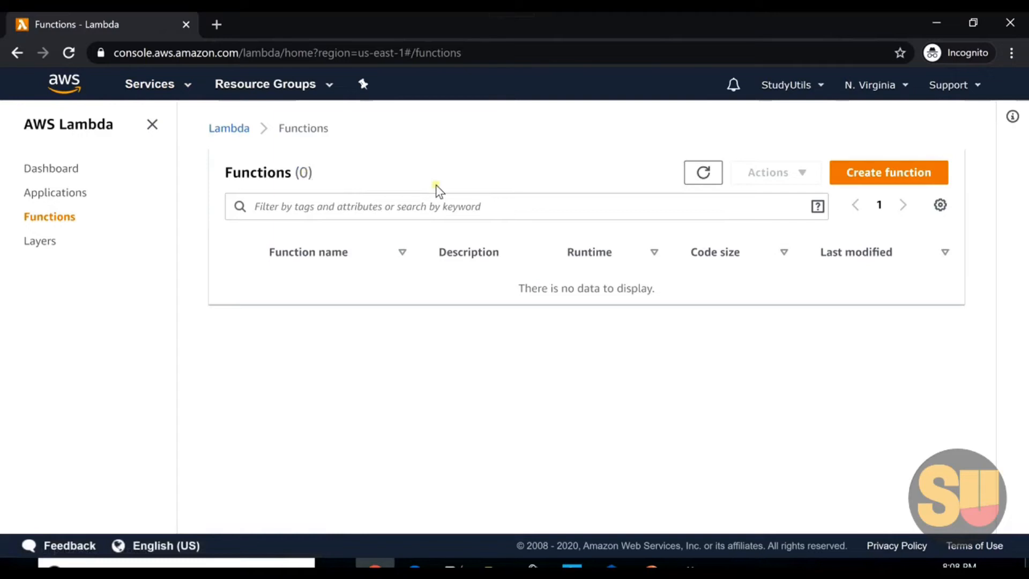
# Start a new author-from-scratch function and name it MyFirstLambda.
pyautogui.click(888, 171)
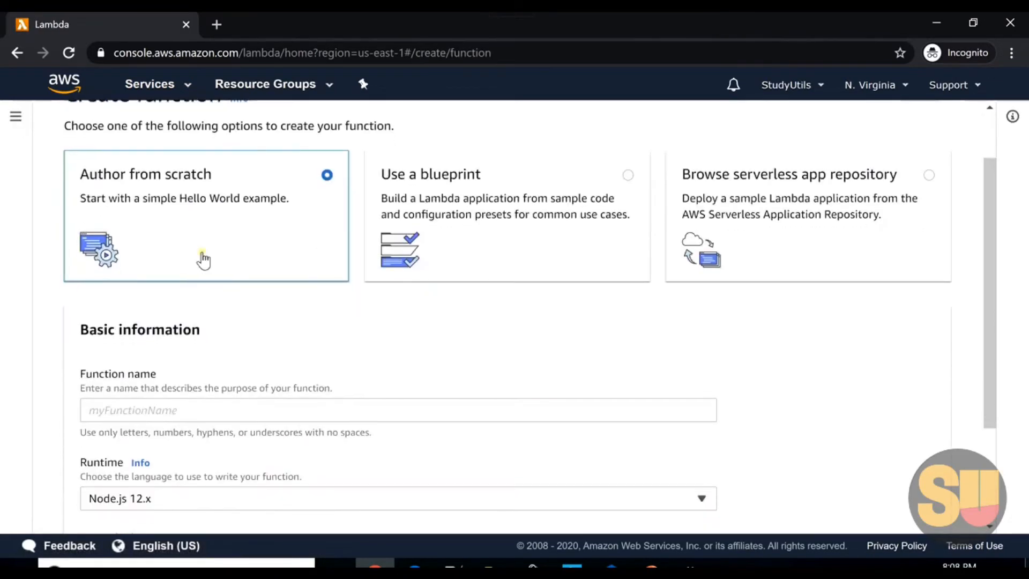
pyautogui.moveTo(299, 199)
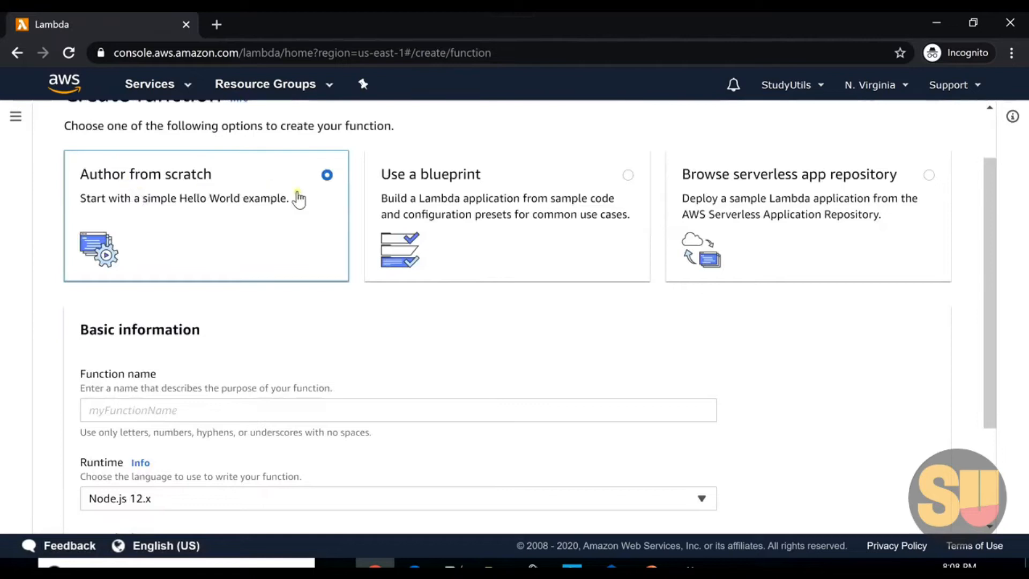
pyautogui.scroll(-3)
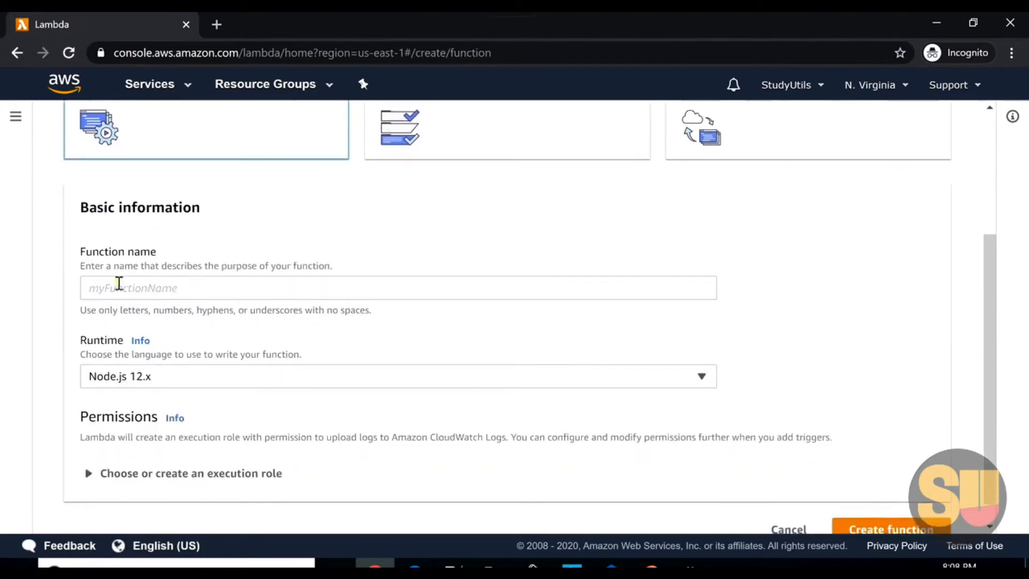
pyautogui.click(397, 288)
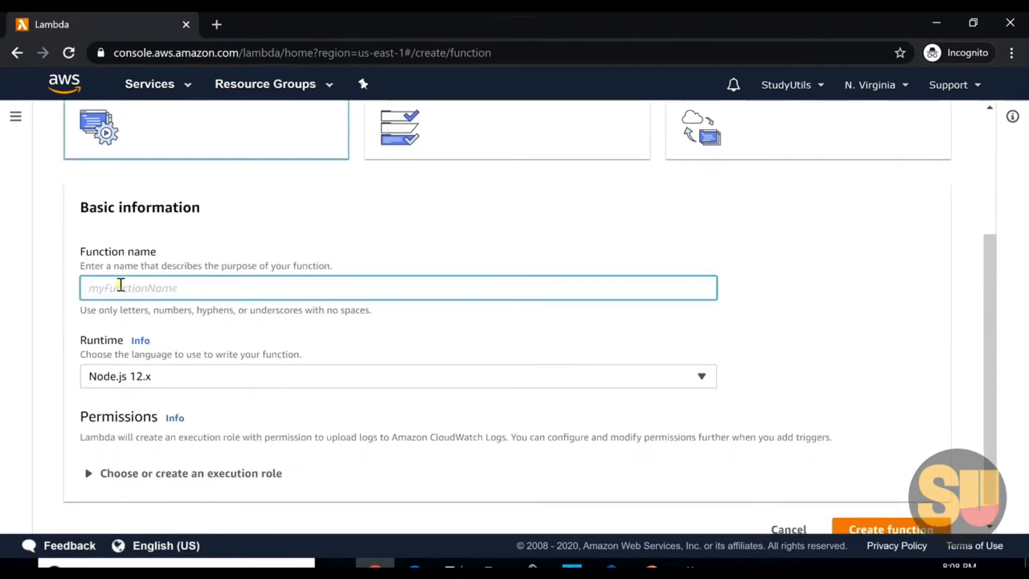
pyautogui.write('M')
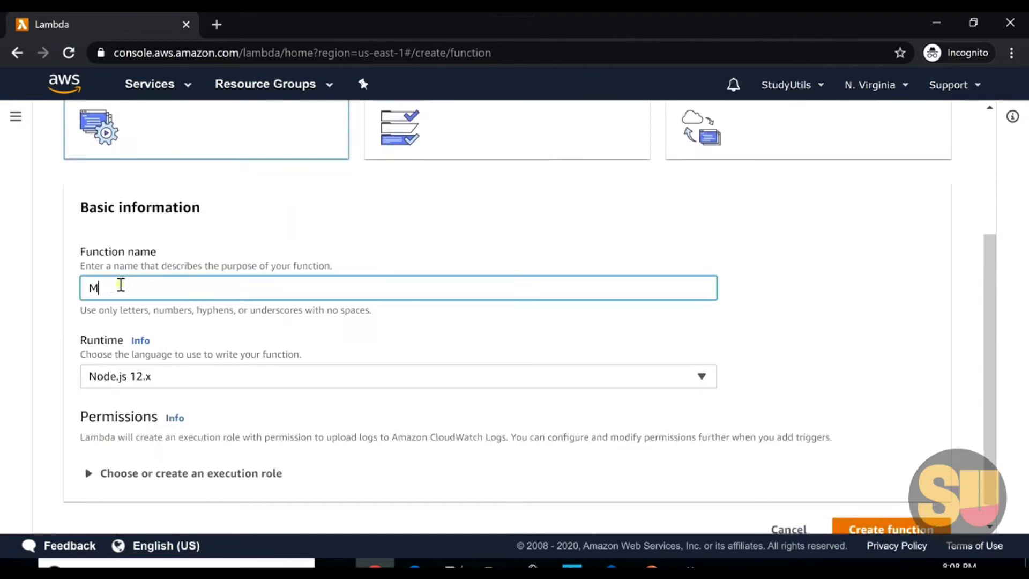
pyautogui.write('yFirst')
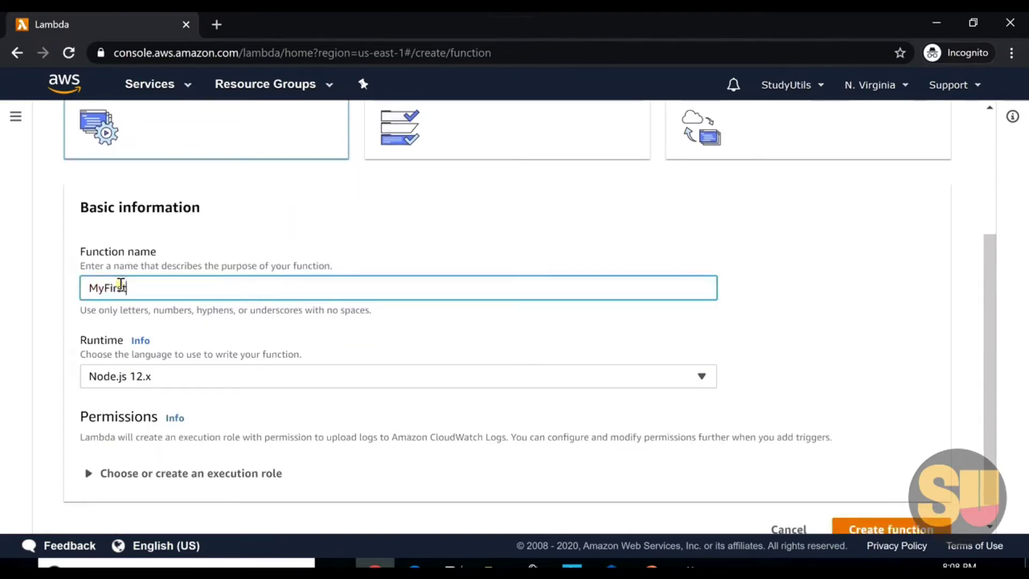
pyautogui.write('tLambda')
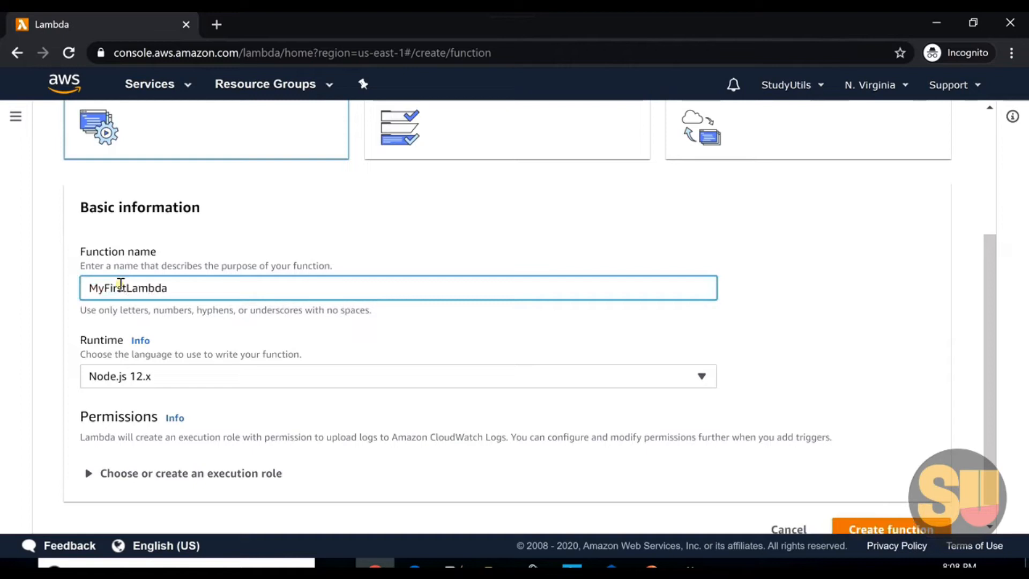
pyautogui.scroll(3)
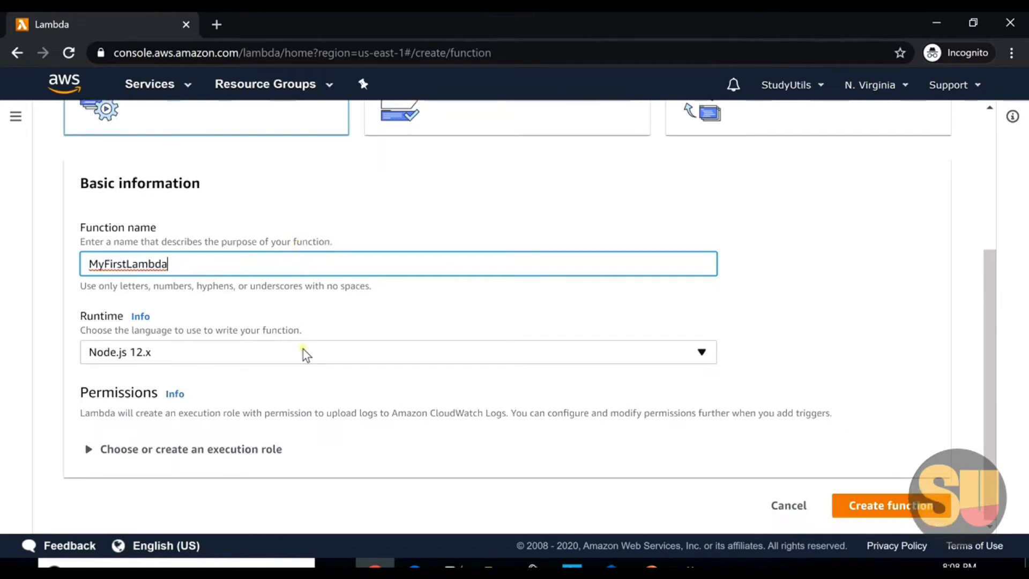
# Choose Python 3.7 as the runtime and submit MyFirstLambda for creation.
pyautogui.click(399, 352)
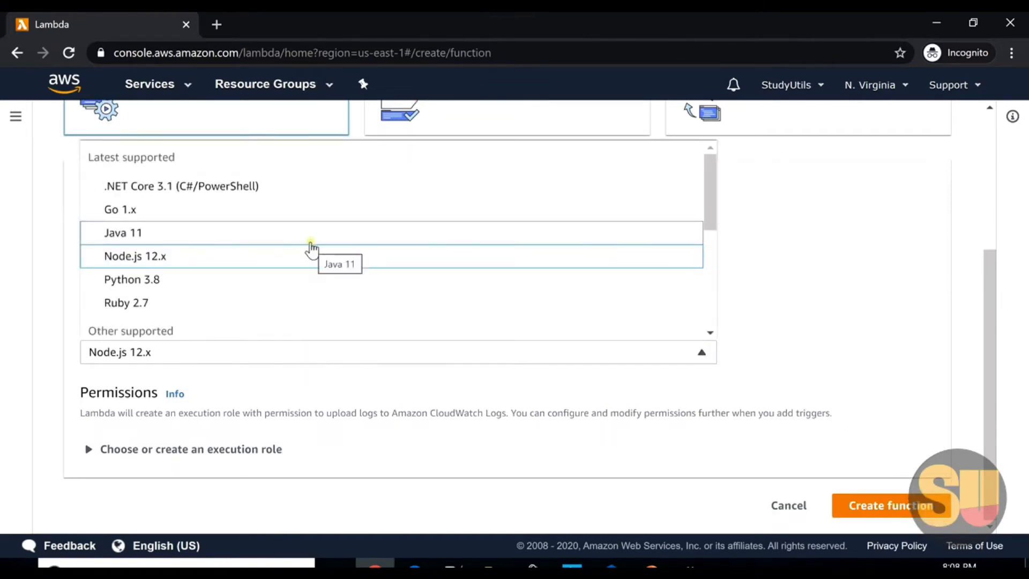
pyautogui.moveTo(272, 217)
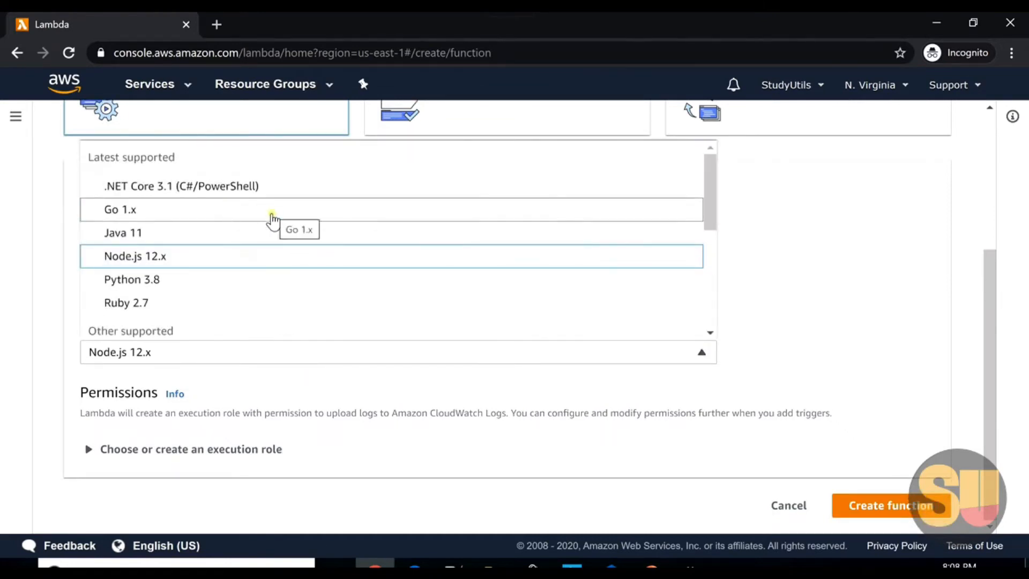
pyautogui.moveTo(282, 287)
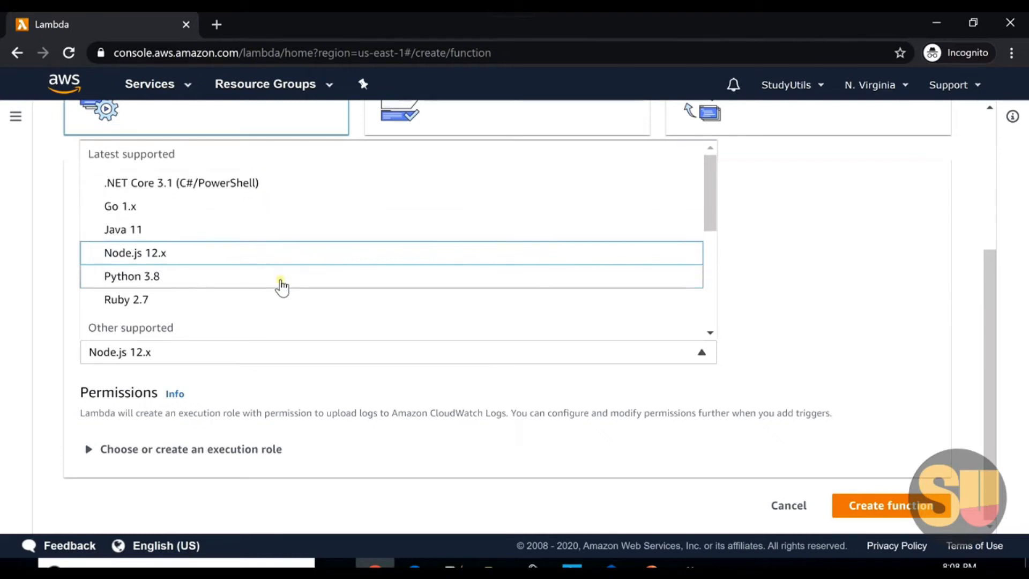
pyautogui.scroll(-3)
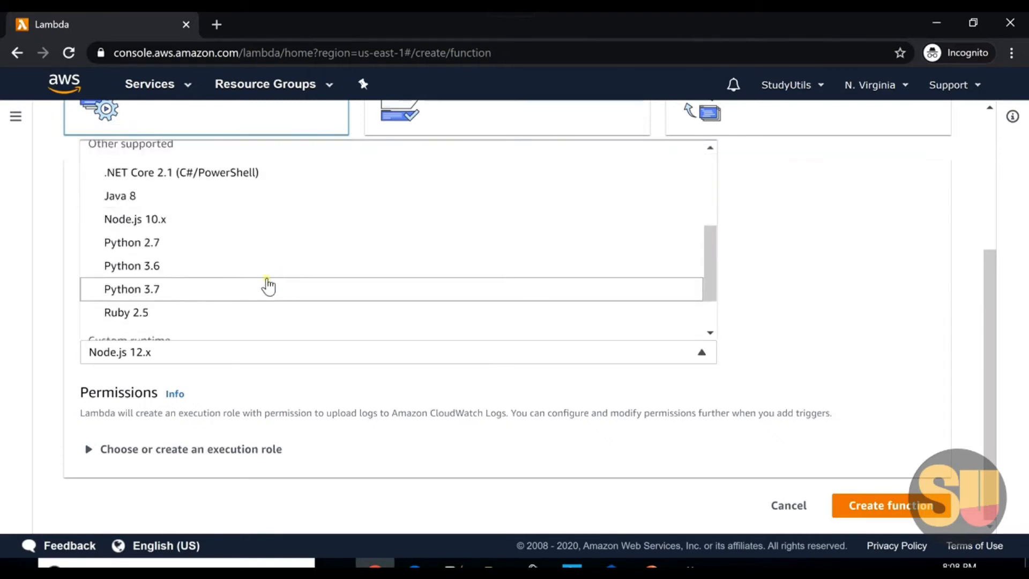
pyautogui.moveTo(204, 266)
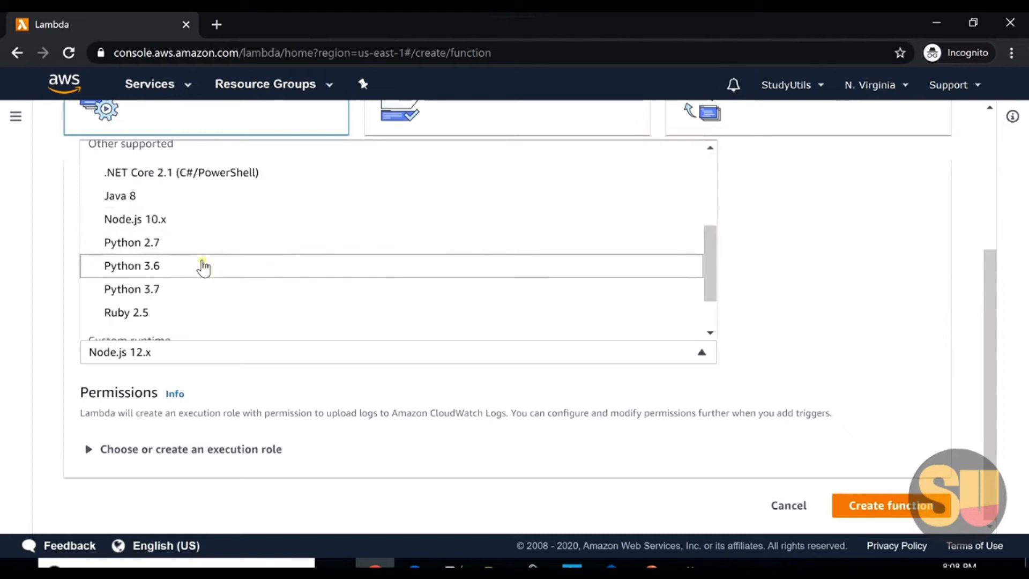
pyautogui.click(131, 289)
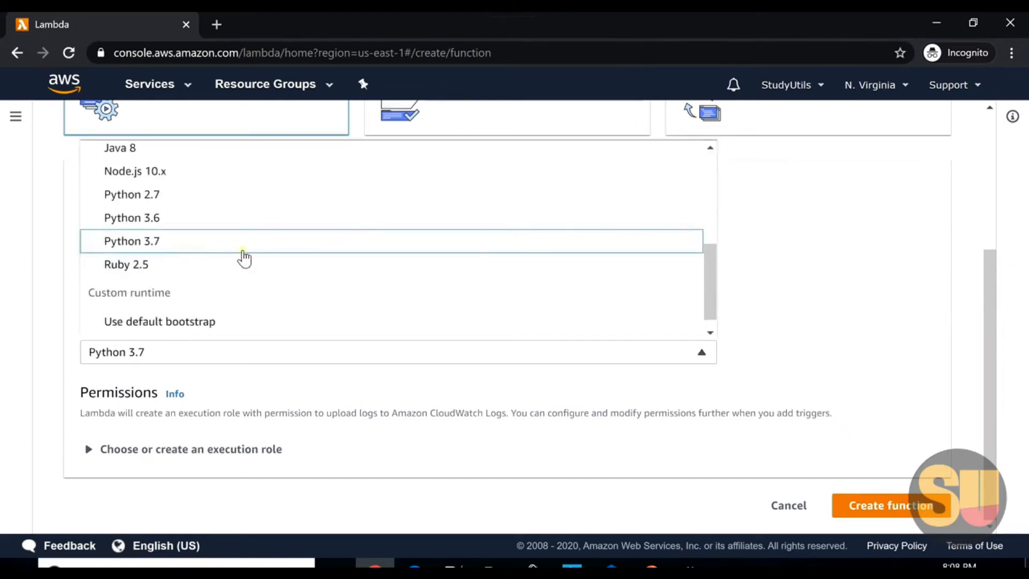
pyautogui.moveTo(229, 194)
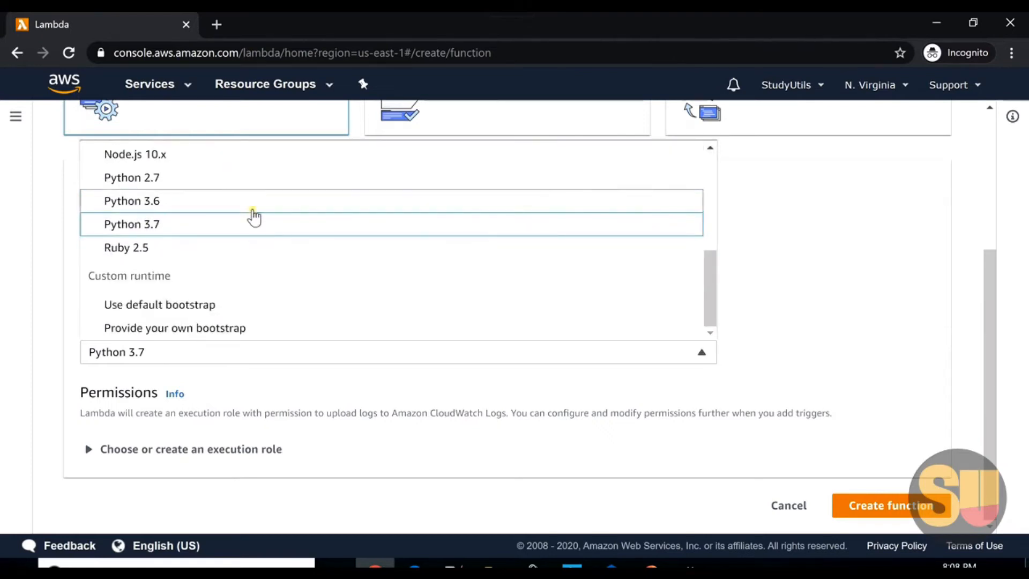
pyautogui.moveTo(236, 247)
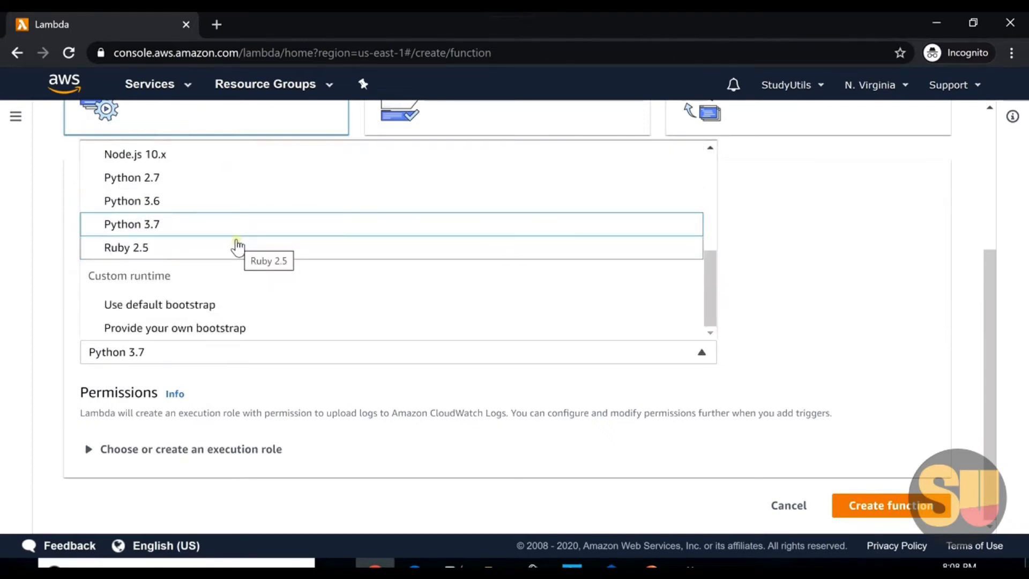
pyautogui.moveTo(216, 224)
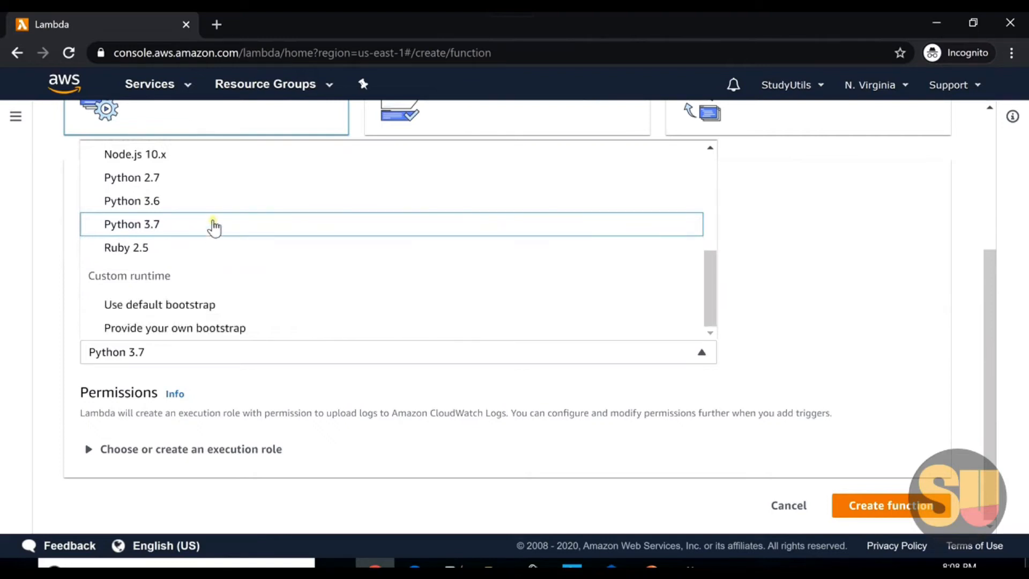
pyautogui.click(130, 224)
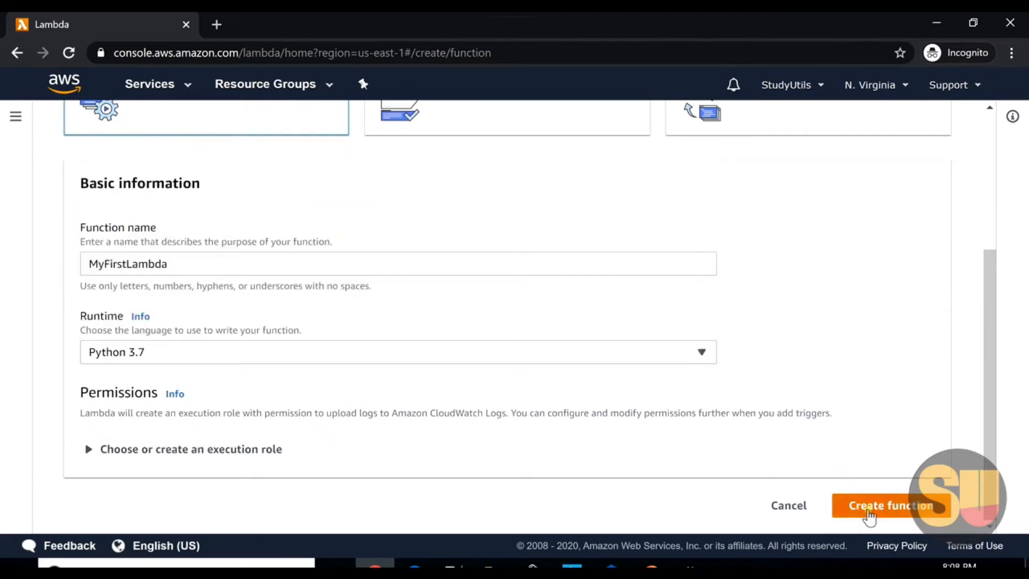
pyautogui.click(890, 505)
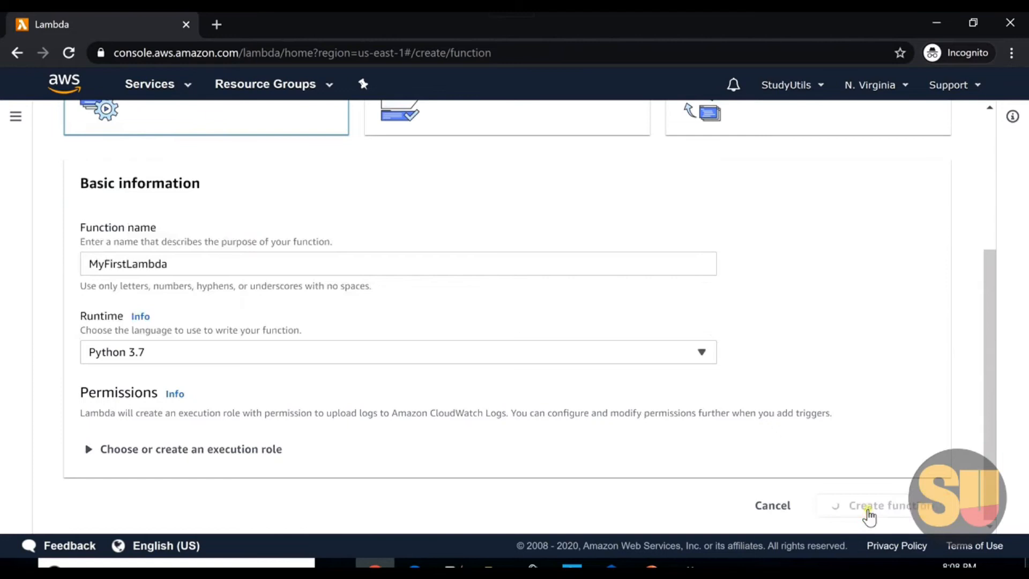
pyautogui.moveTo(479, 406)
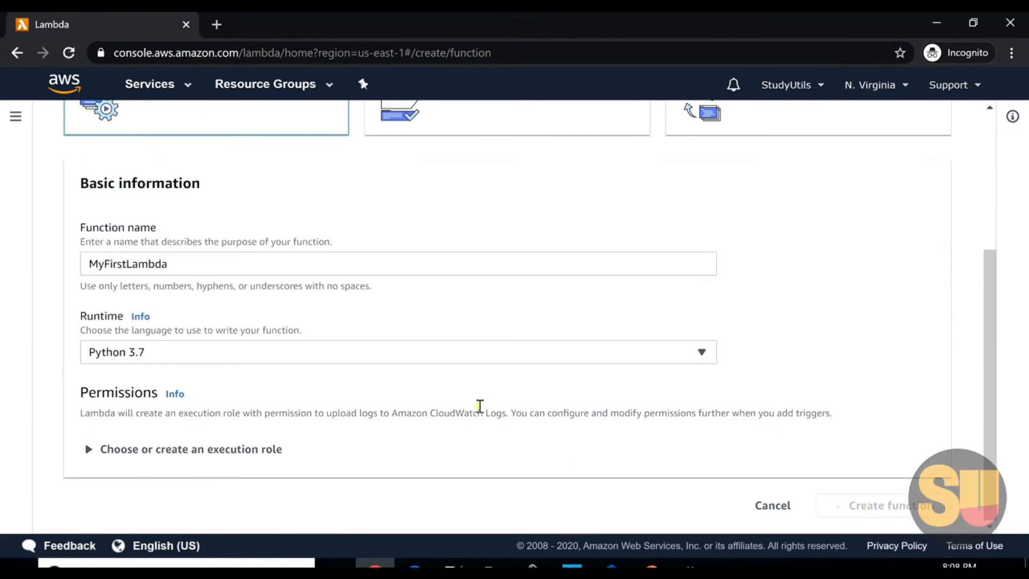
pyautogui.moveTo(437, 329)
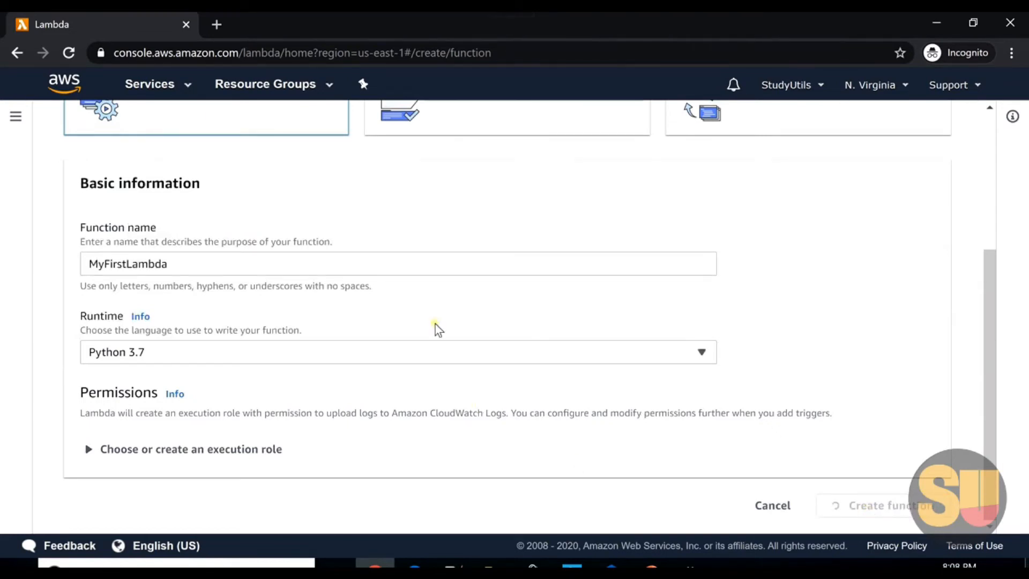
# Scroll to the Function code editor and inspect the default lambda_function.py handler.
pyautogui.scroll(3)
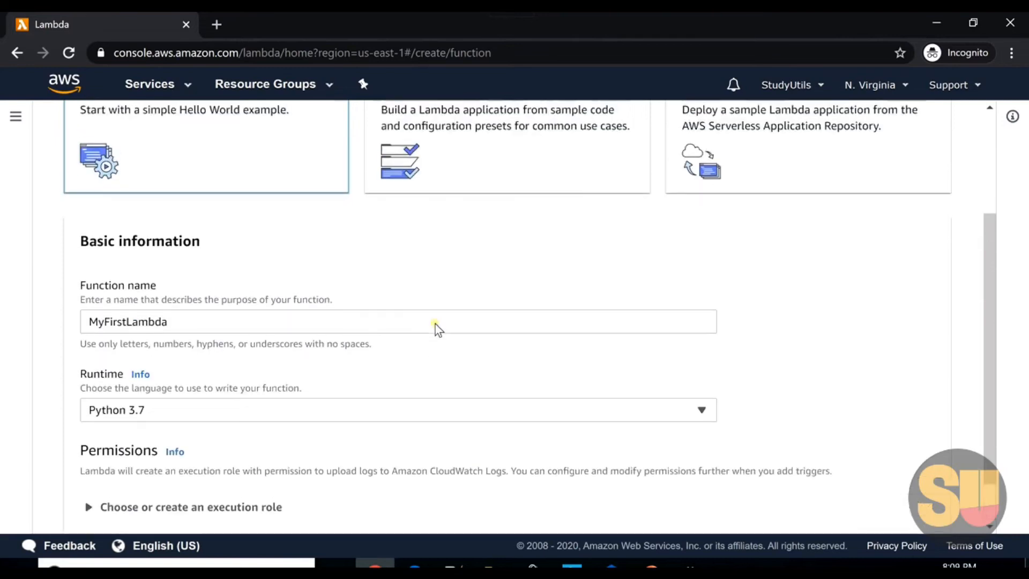
pyautogui.scroll(3)
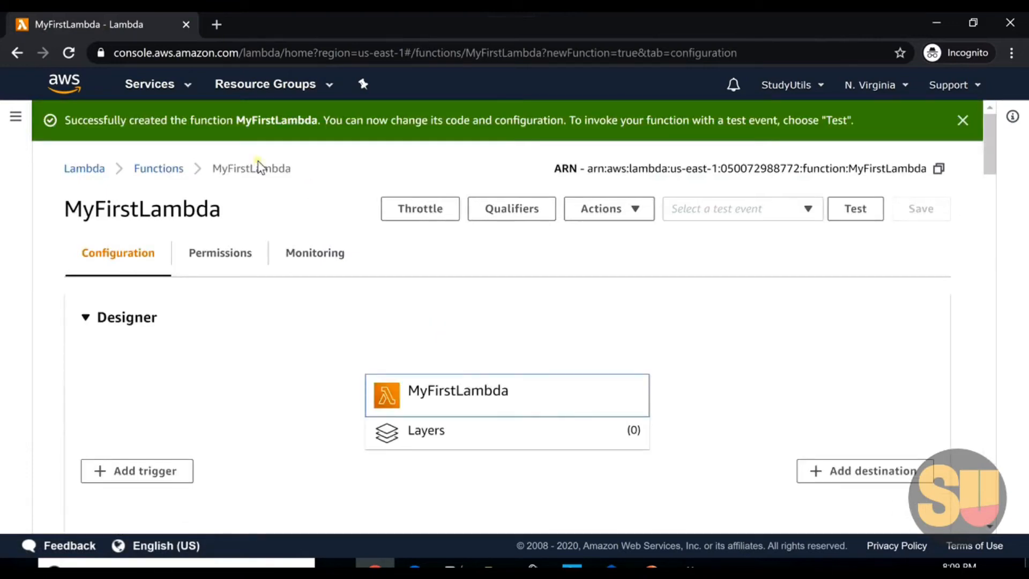
pyautogui.moveTo(268, 126)
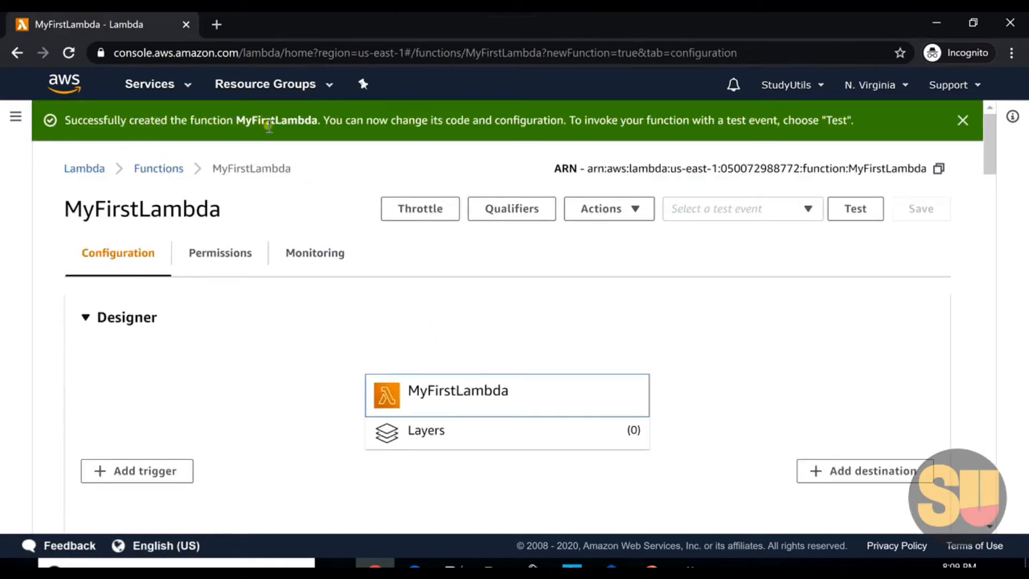
pyautogui.scroll(-3)
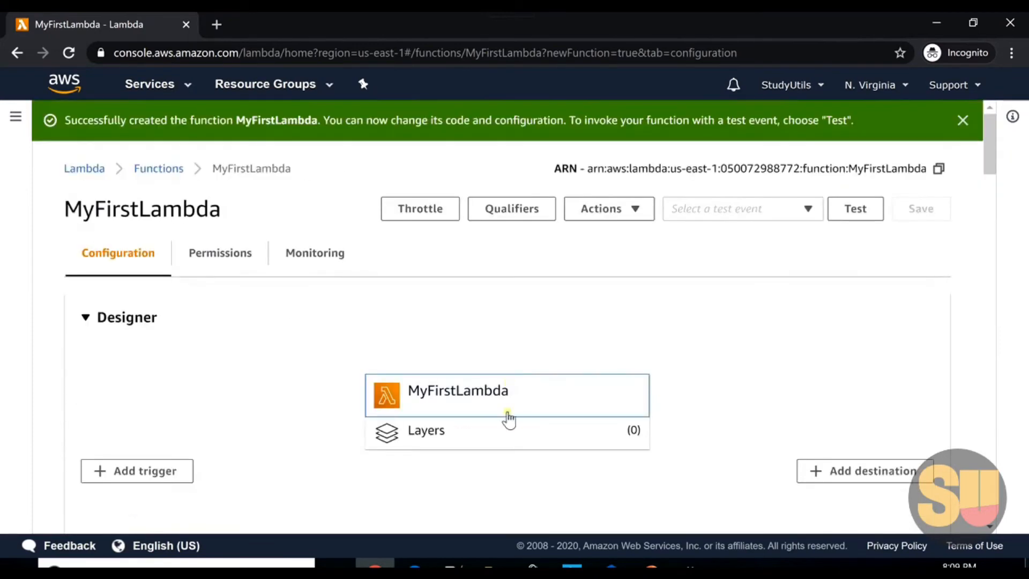
pyautogui.scroll(-3)
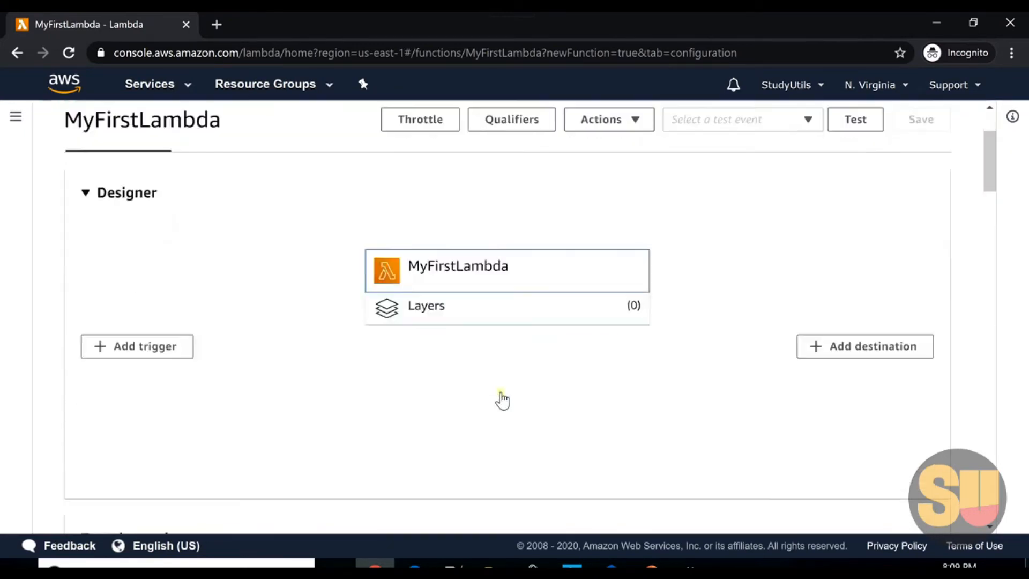
pyautogui.scroll(-3)
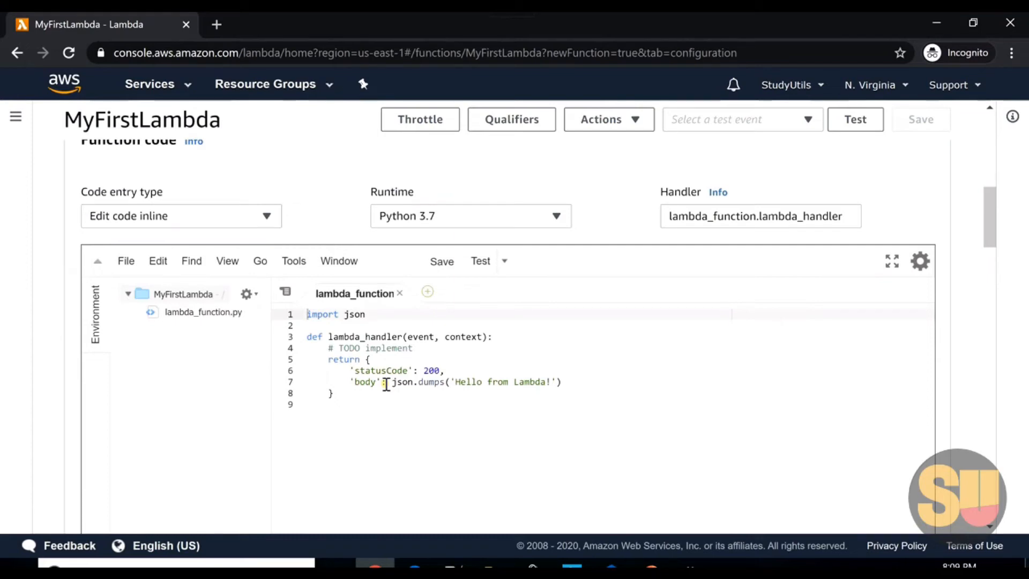
pyautogui.scroll(3)
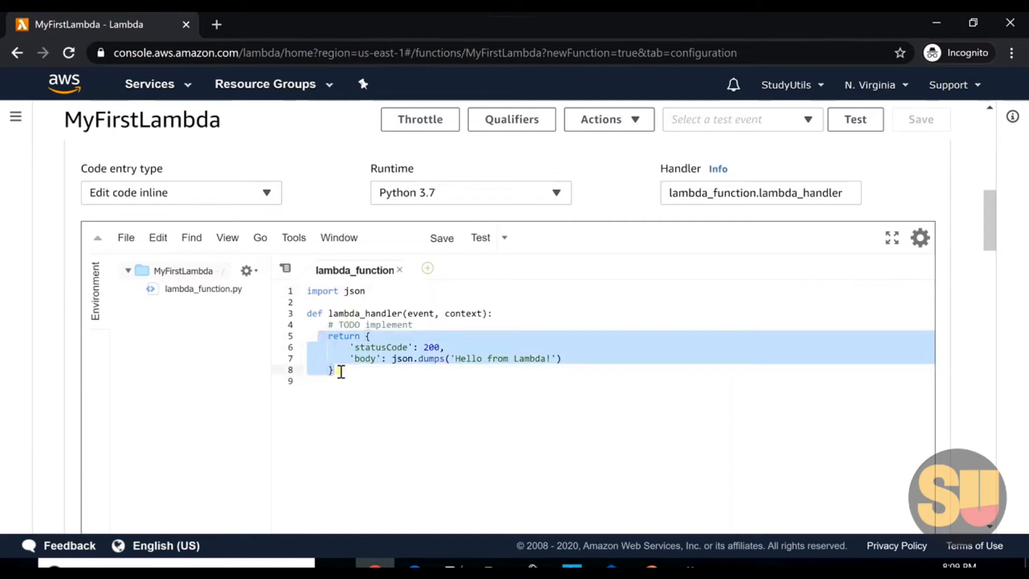
pyautogui.click(329, 335)
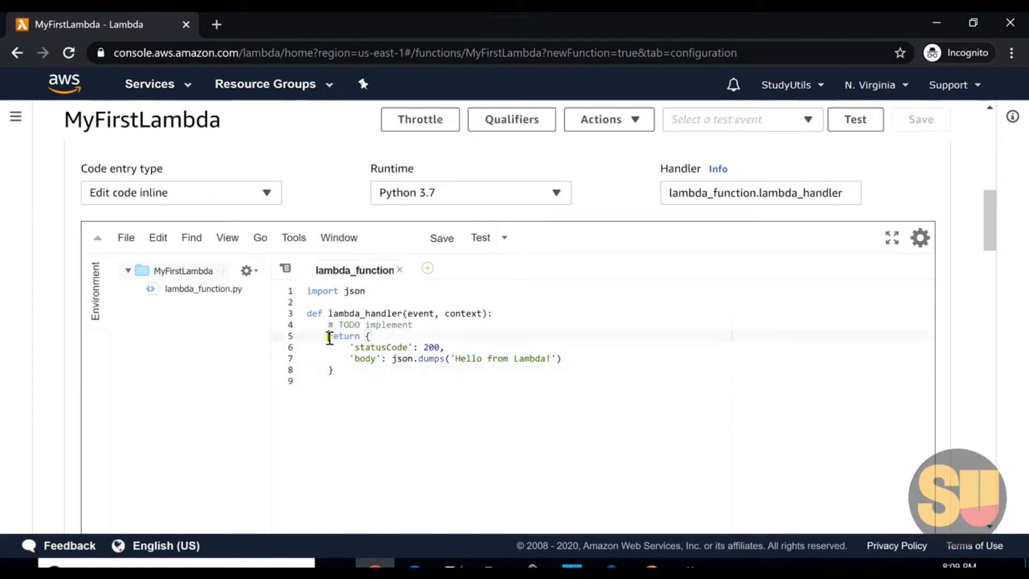
pyautogui.scroll(3)
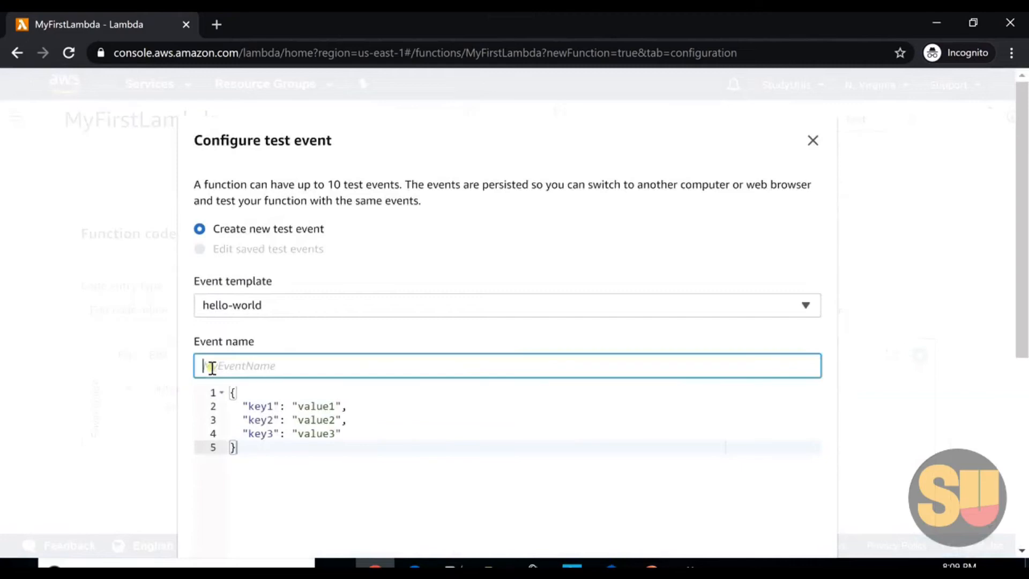
# Create a hello-world test event named SampleEvent.
pyautogui.write('M')
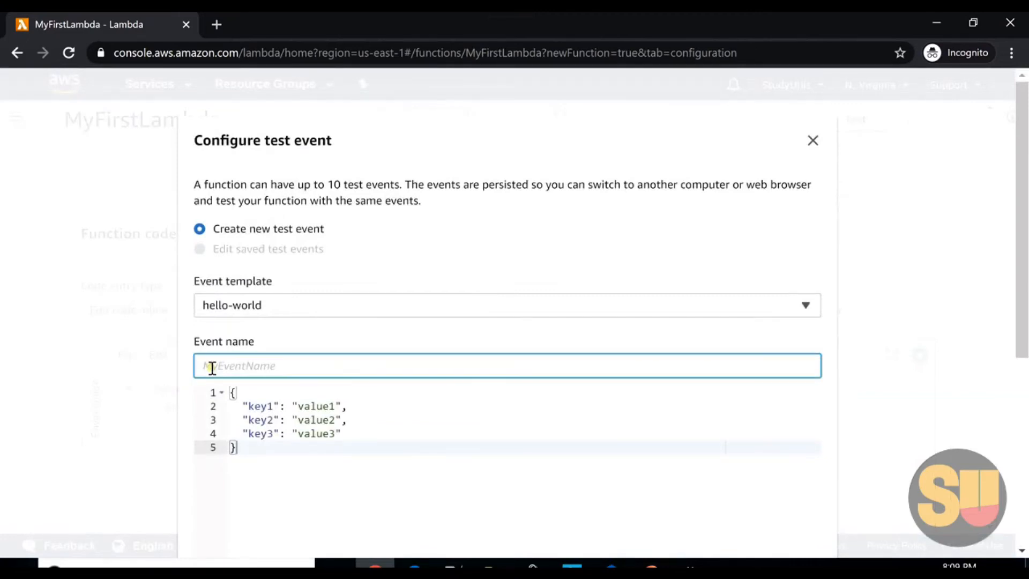
pyautogui.write('SampleEvent')
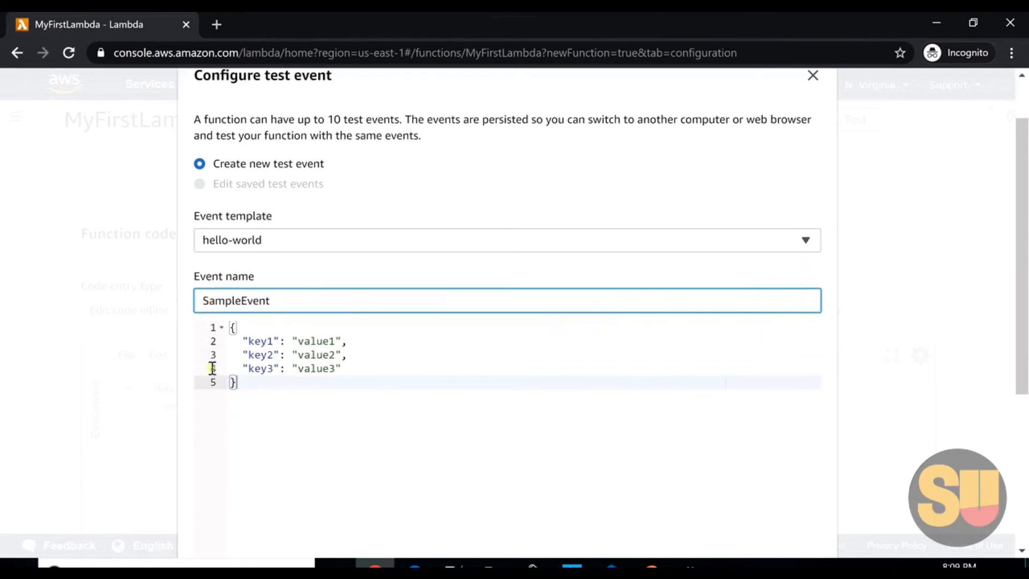
pyautogui.scroll(-3)
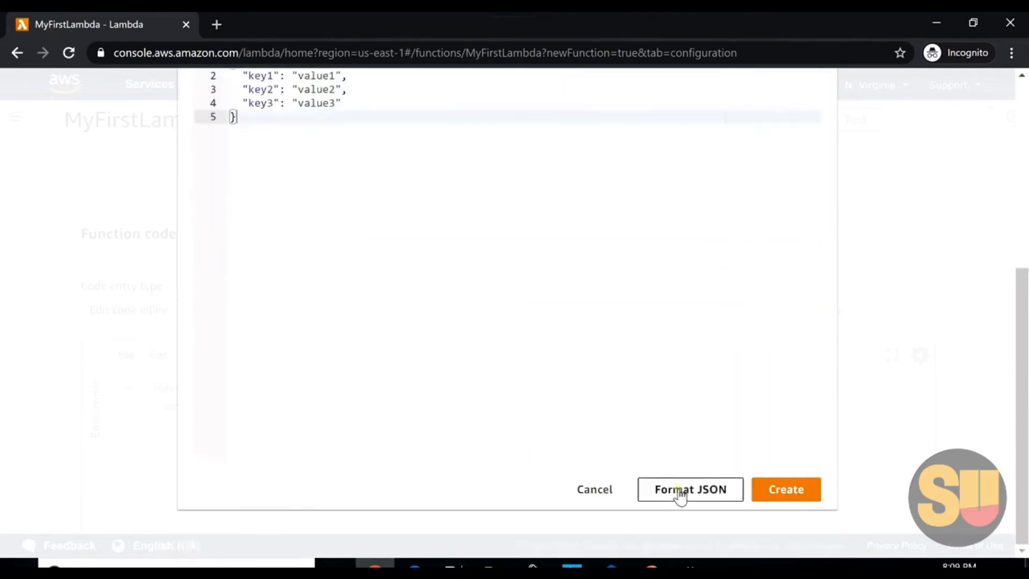
pyautogui.click(786, 489)
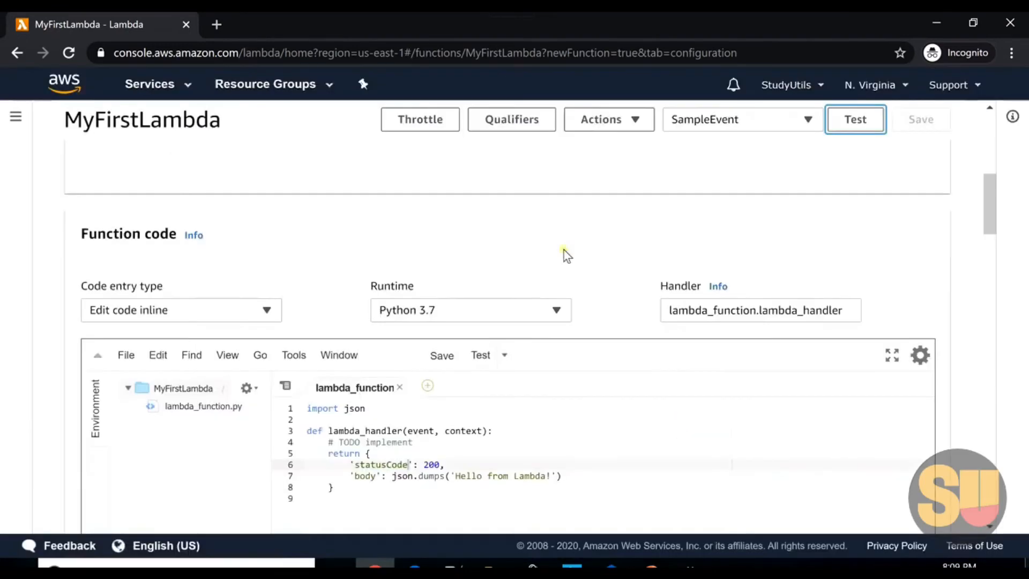
pyautogui.moveTo(622, 264)
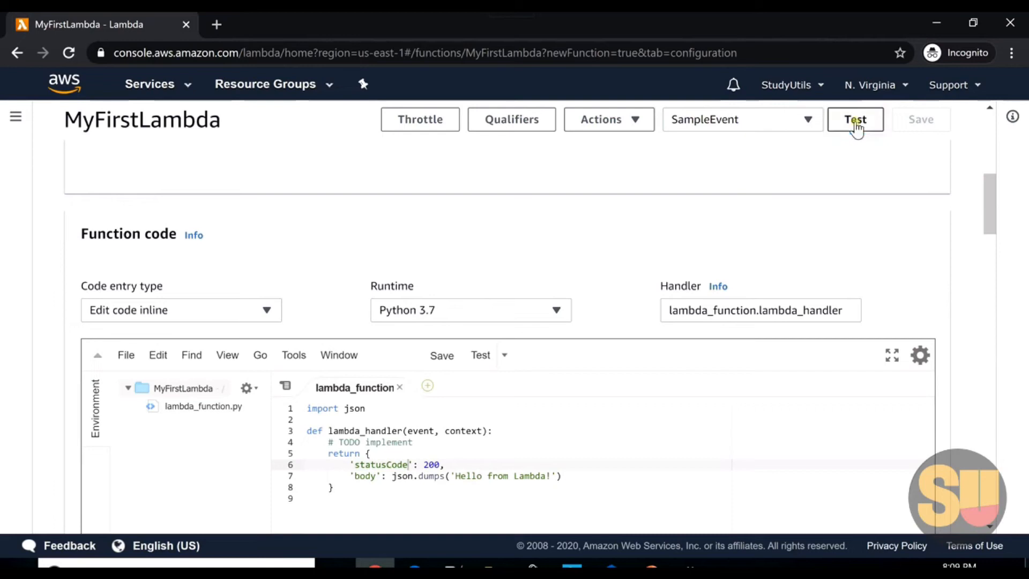
# Run MyFirstLambda with SampleEvent and expand the succeeded result showing status 200.
pyautogui.click(855, 119)
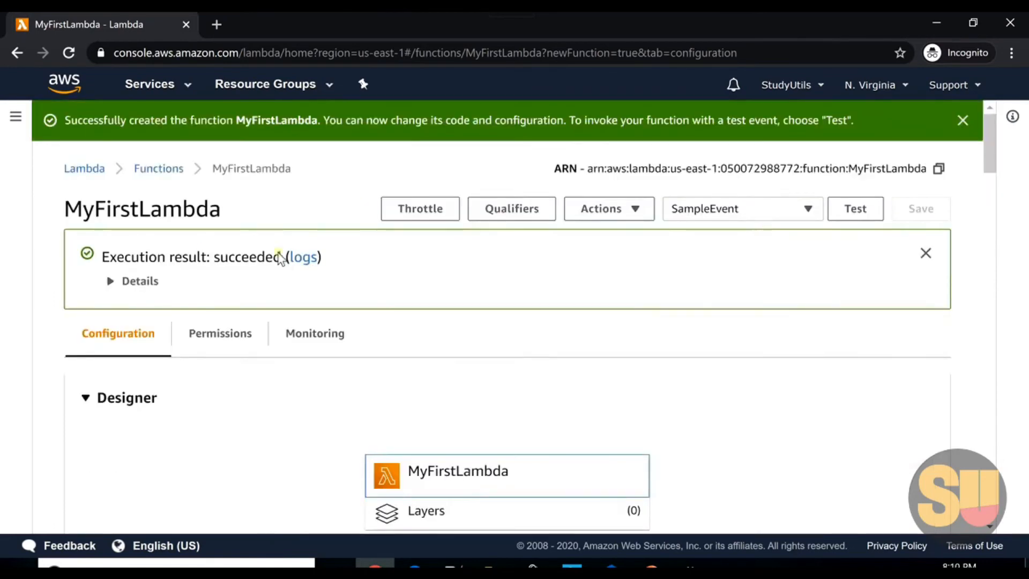
pyautogui.moveTo(140, 283)
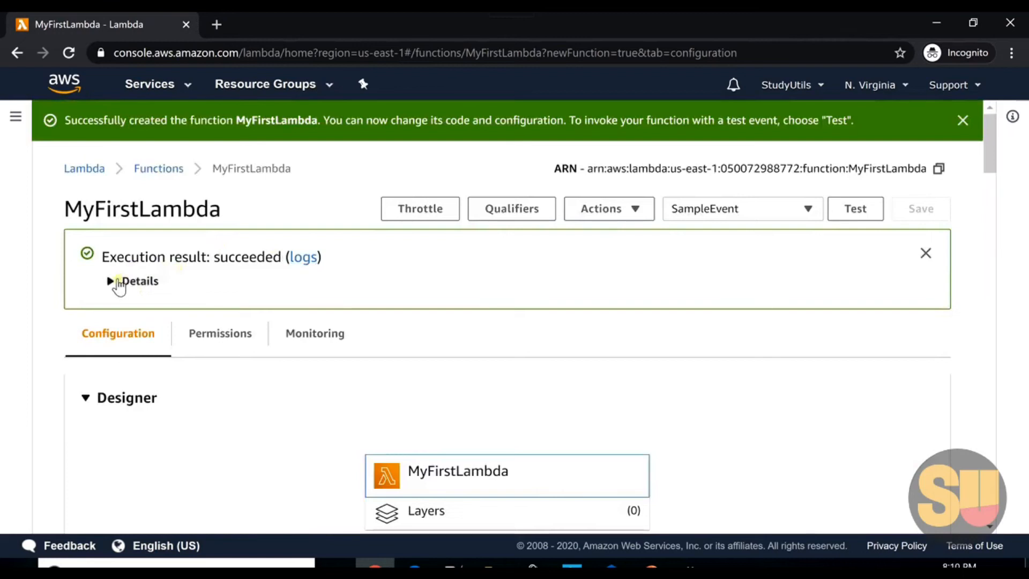
pyautogui.click(135, 280)
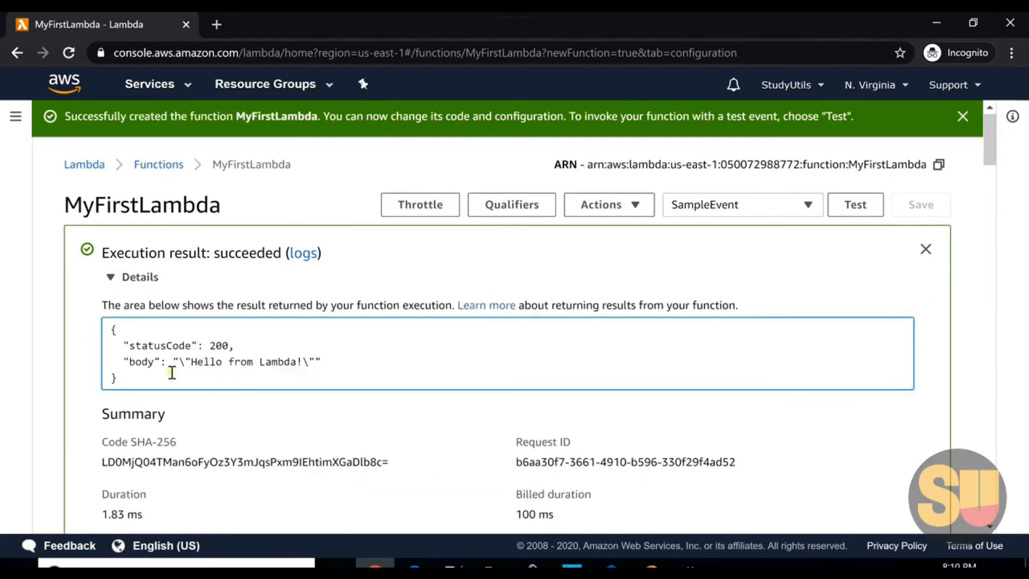
pyautogui.scroll(-3)
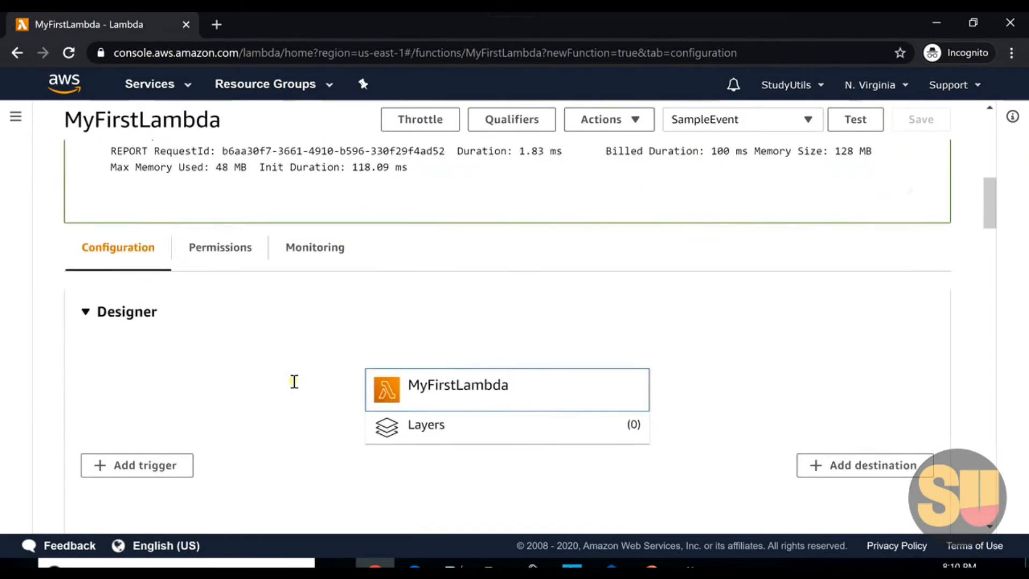
pyautogui.scroll(-3)
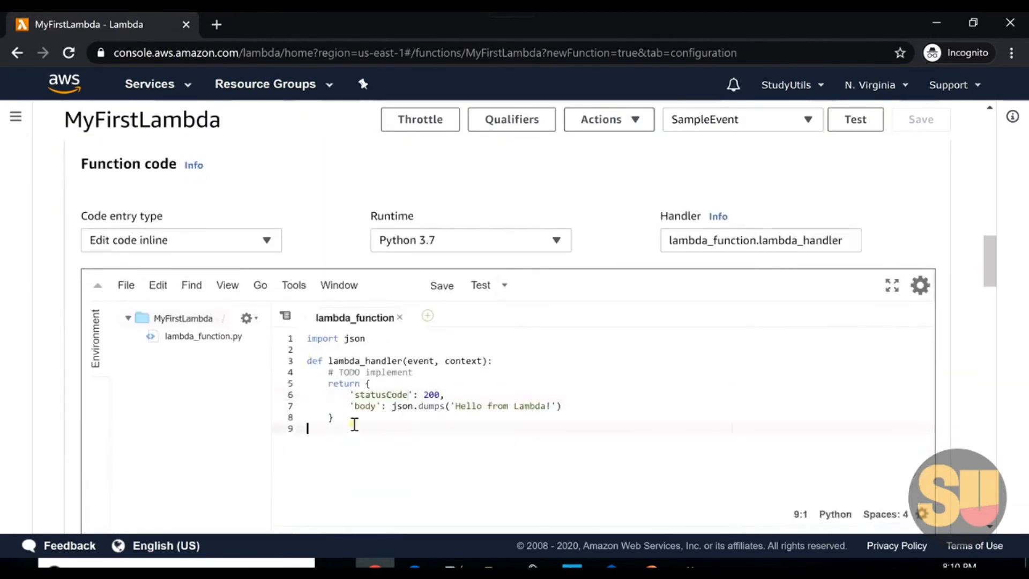
# Change the returned message to 'Hello From Study Utils' and save the code.
pyautogui.click(328, 384)
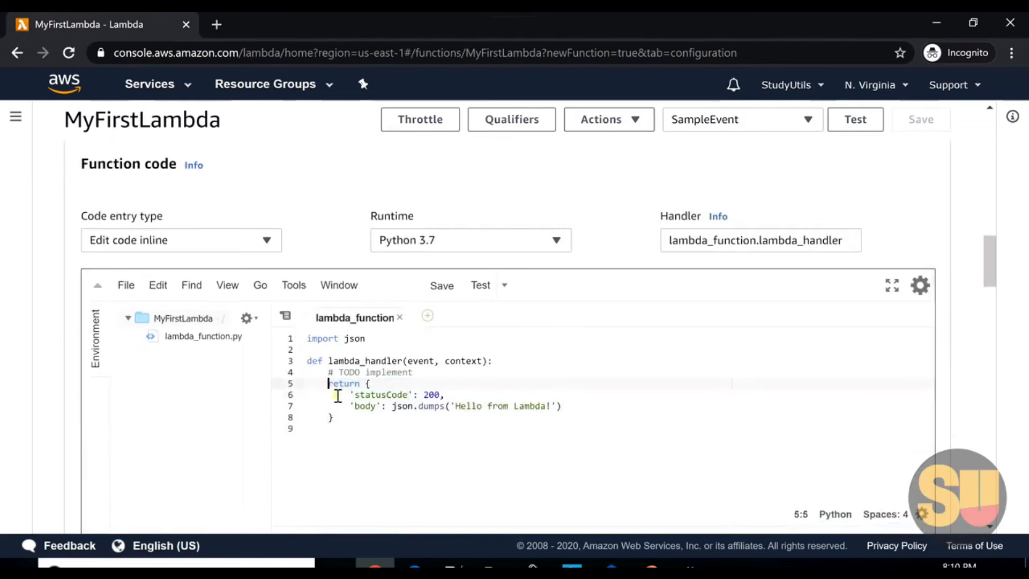
pyautogui.moveTo(404, 405)
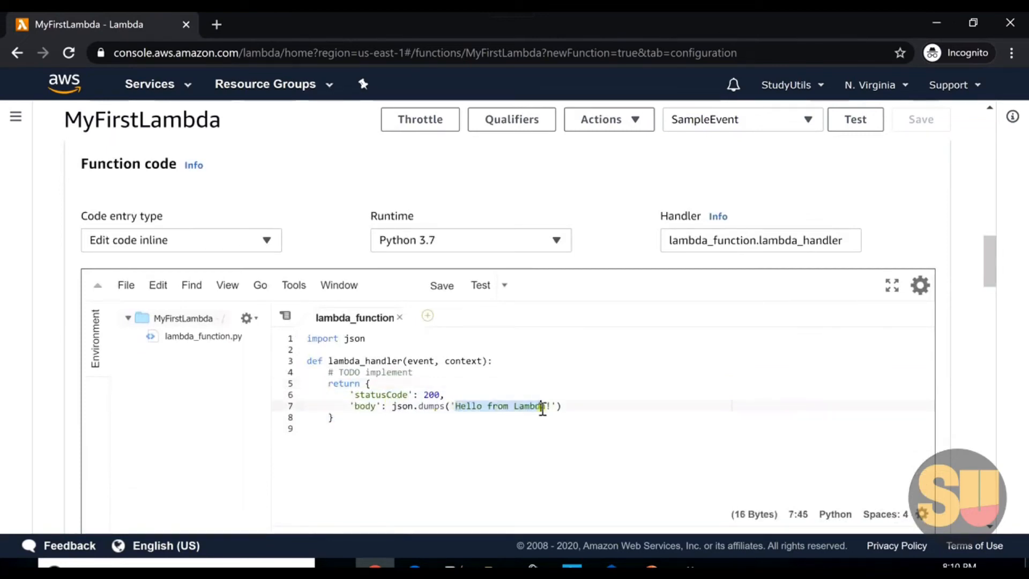
pyautogui.press('Backspace')
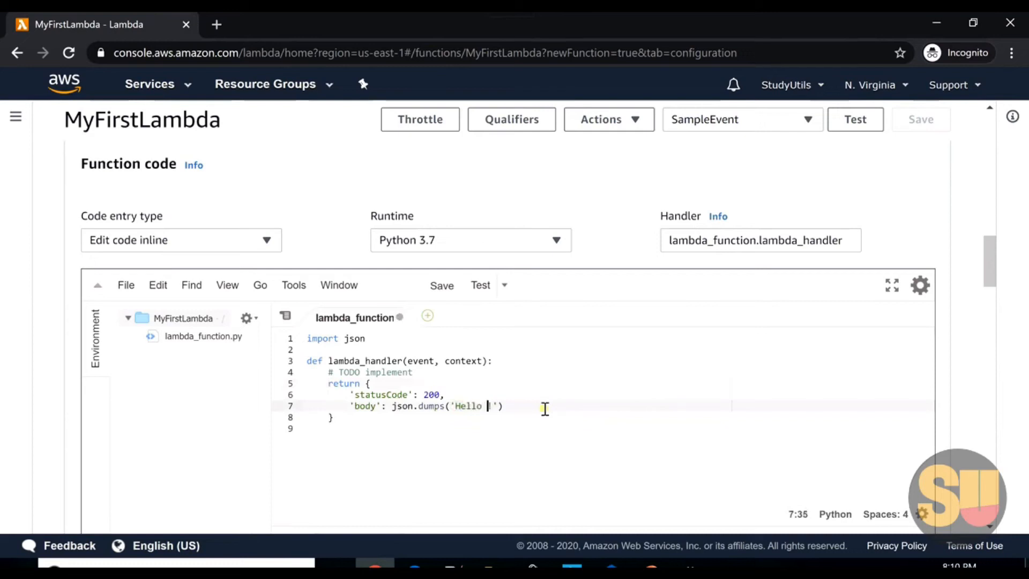
pyautogui.write('From Study Utils')
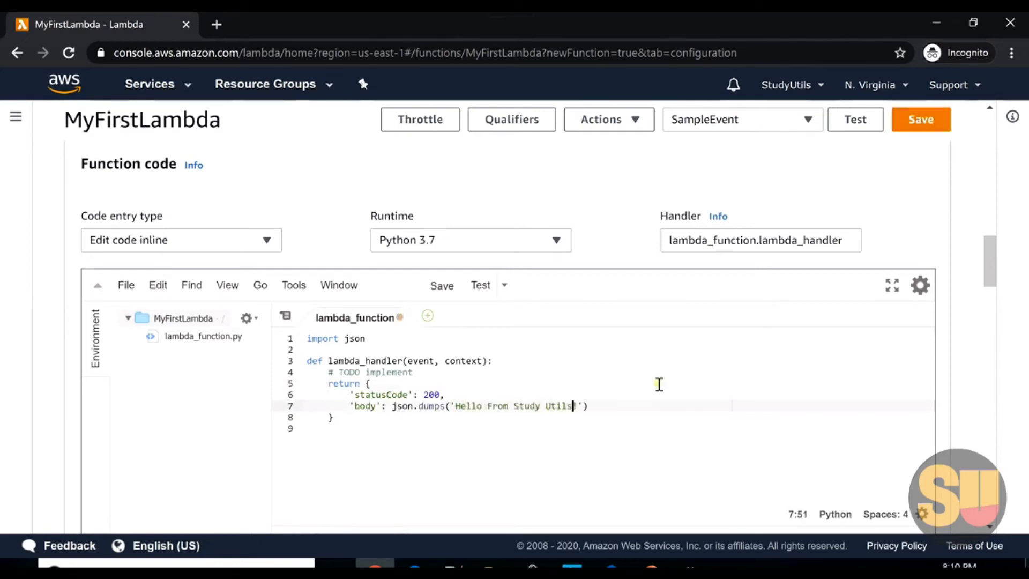
pyautogui.click(920, 119)
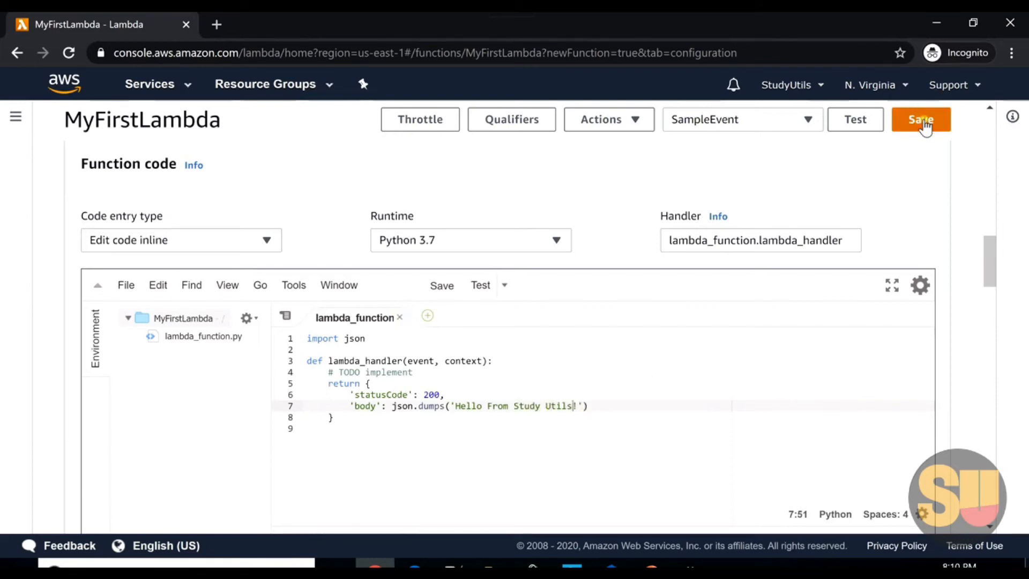
pyautogui.click(920, 119)
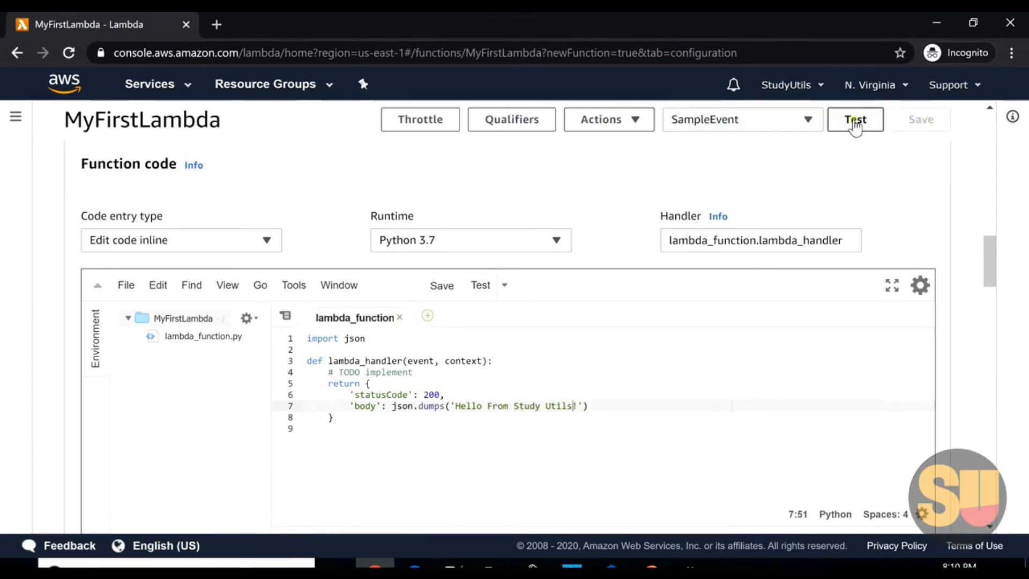
# Rerun the test and review the successful result with the new body.
pyautogui.click(856, 119)
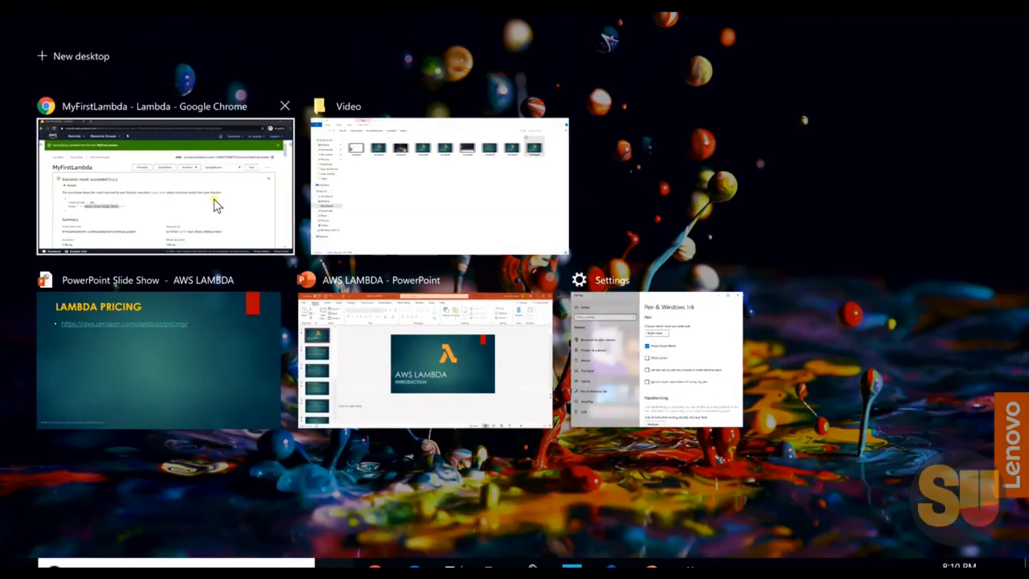
pyautogui.click(164, 187)
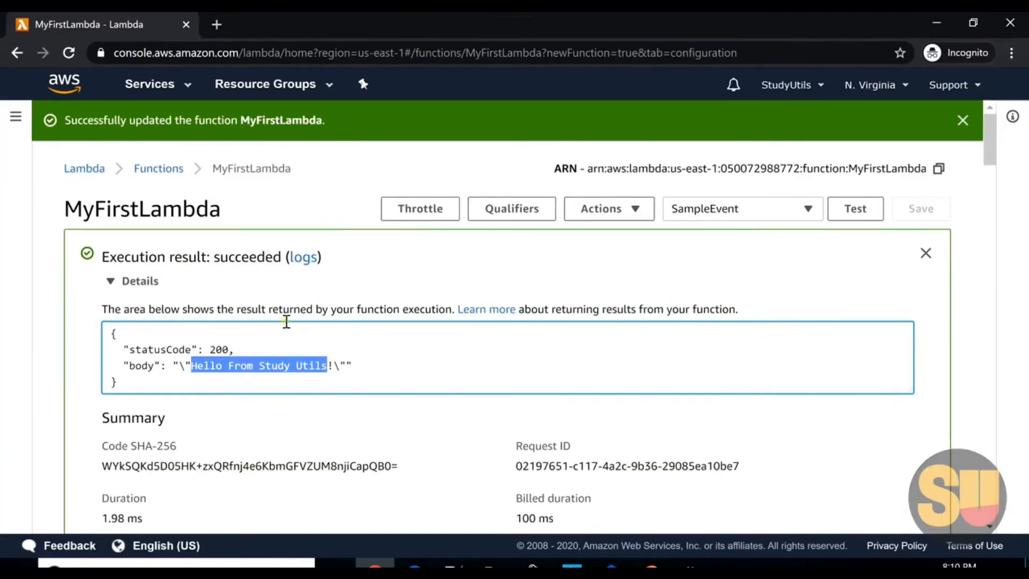
pyautogui.scroll(-3)
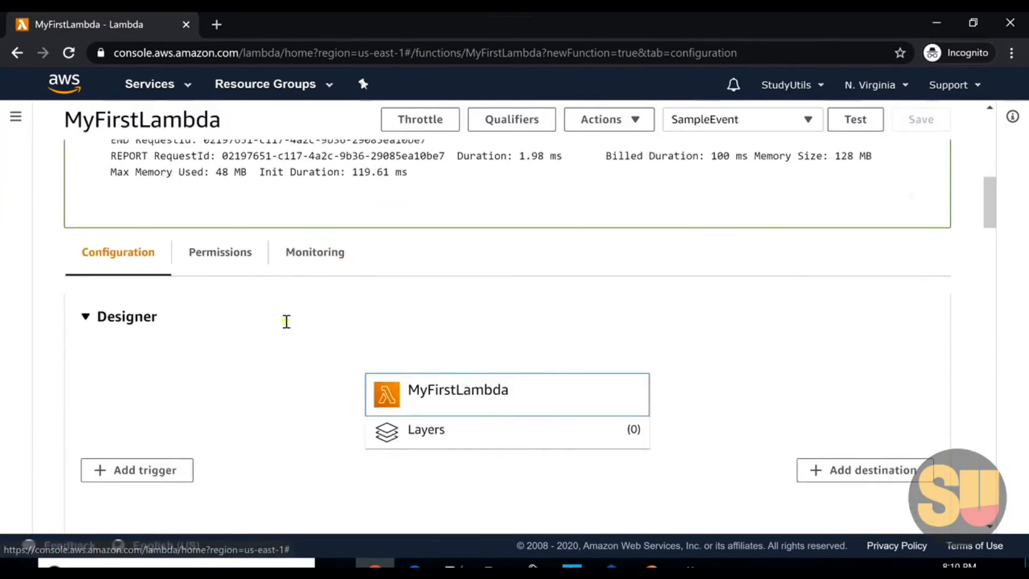
# Replace the return block with print("hello From StudyUtils") and save it.
pyautogui.scroll(-3)
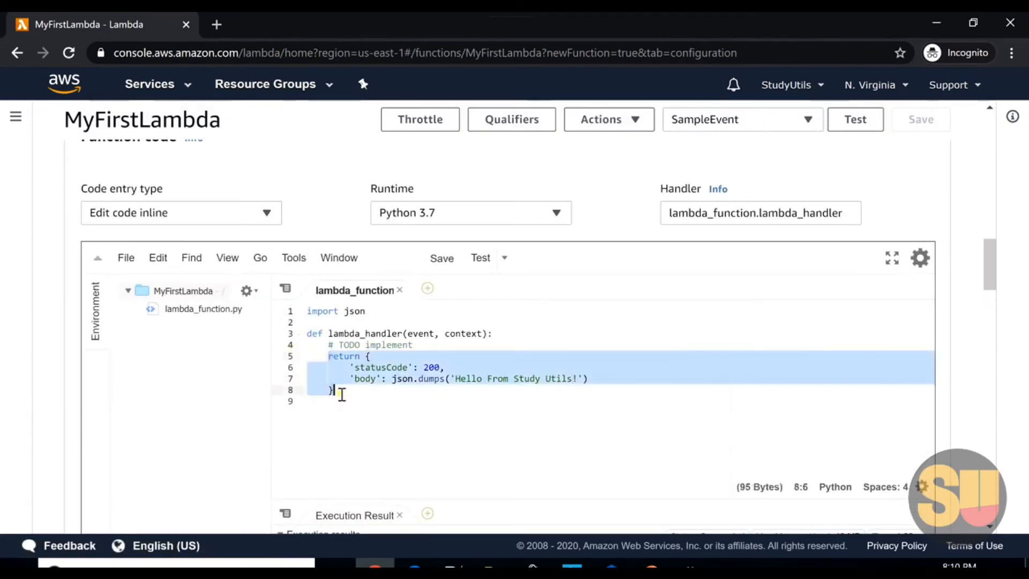
pyautogui.write('print')
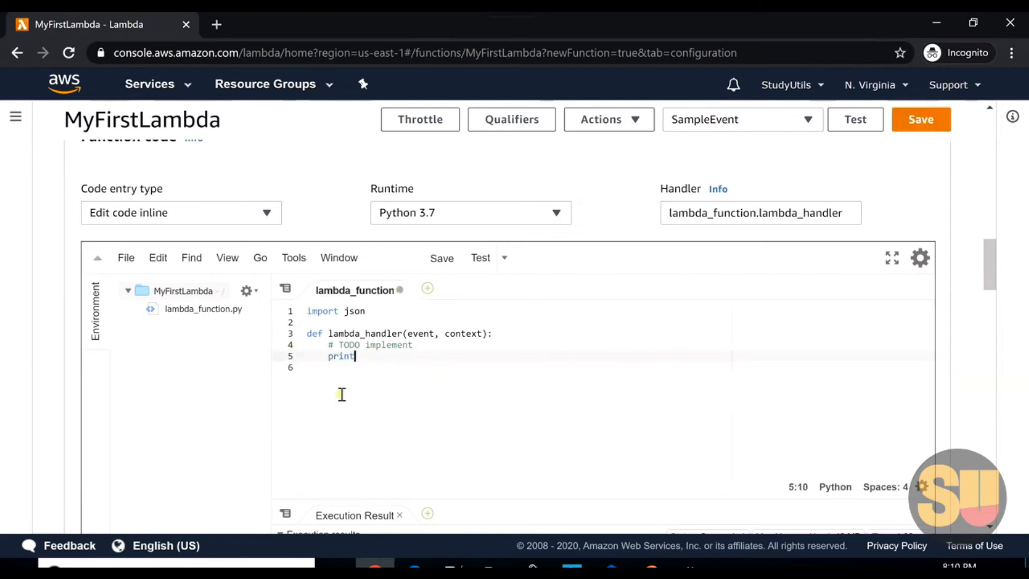
pyautogui.write('("hell")')
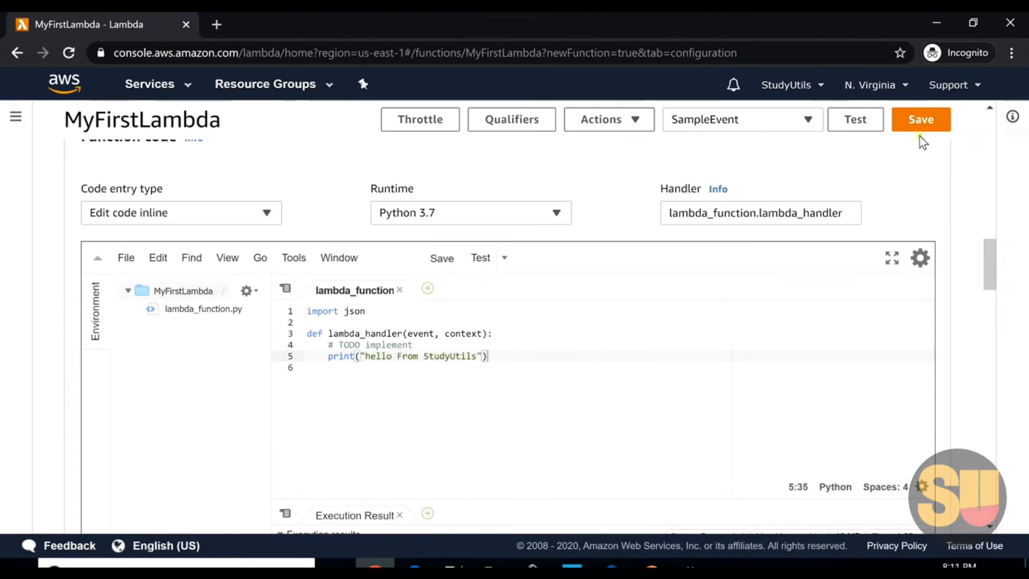
pyautogui.click(921, 119)
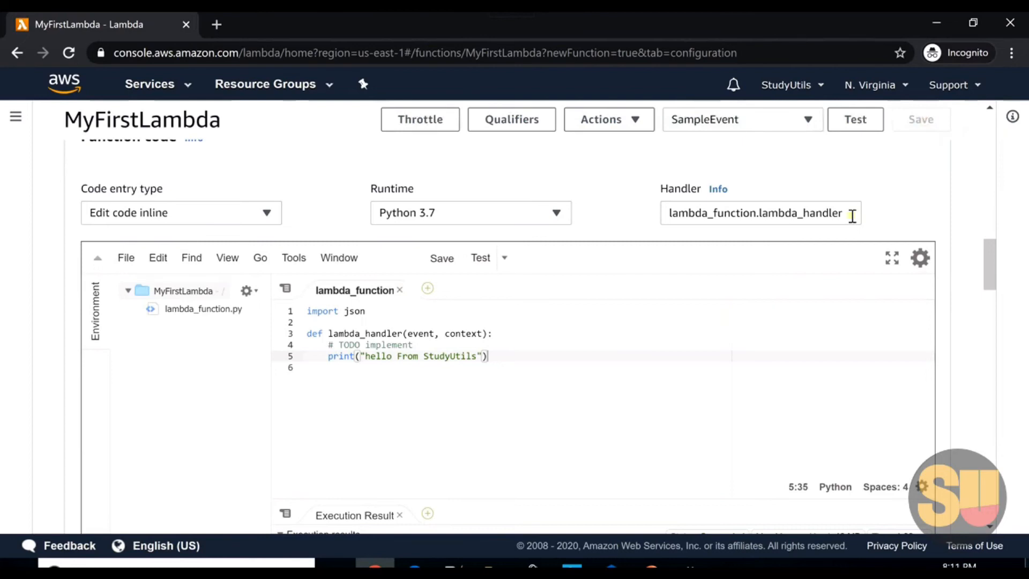
pyautogui.moveTo(854, 124)
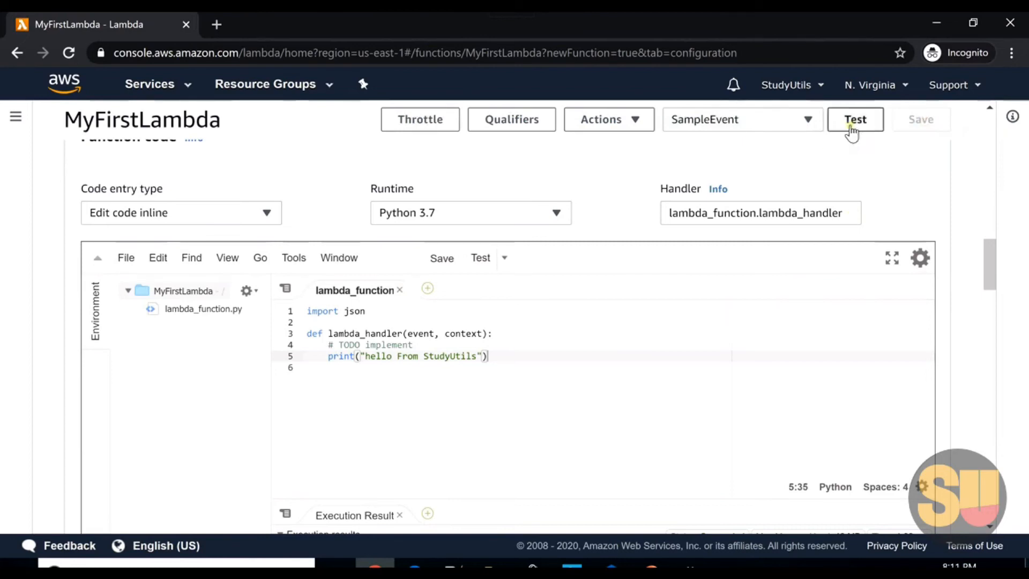
# Rerun the test and check the null result and the printed message in the log output.
pyautogui.click(854, 119)
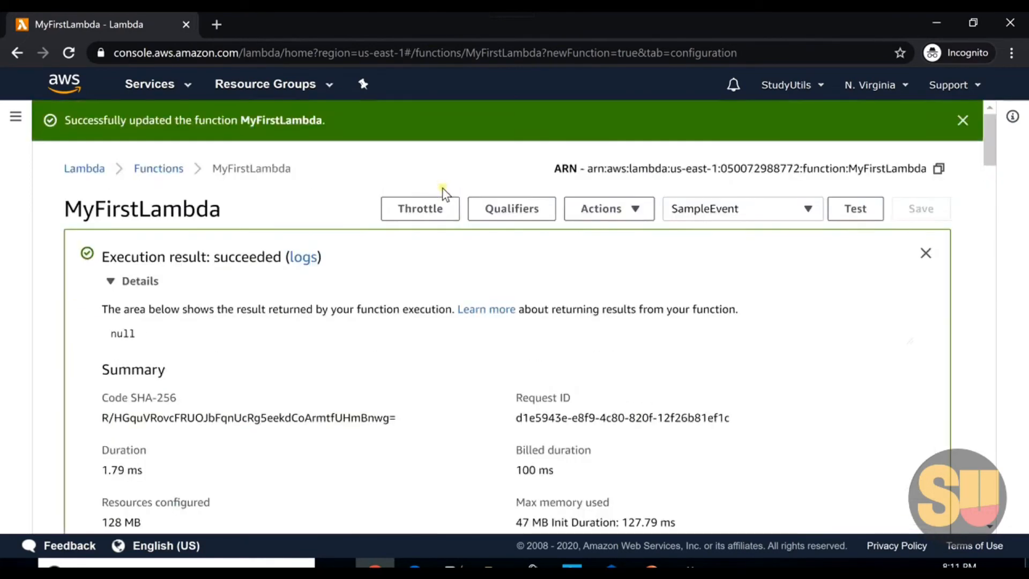
pyautogui.doubleClick(122, 334)
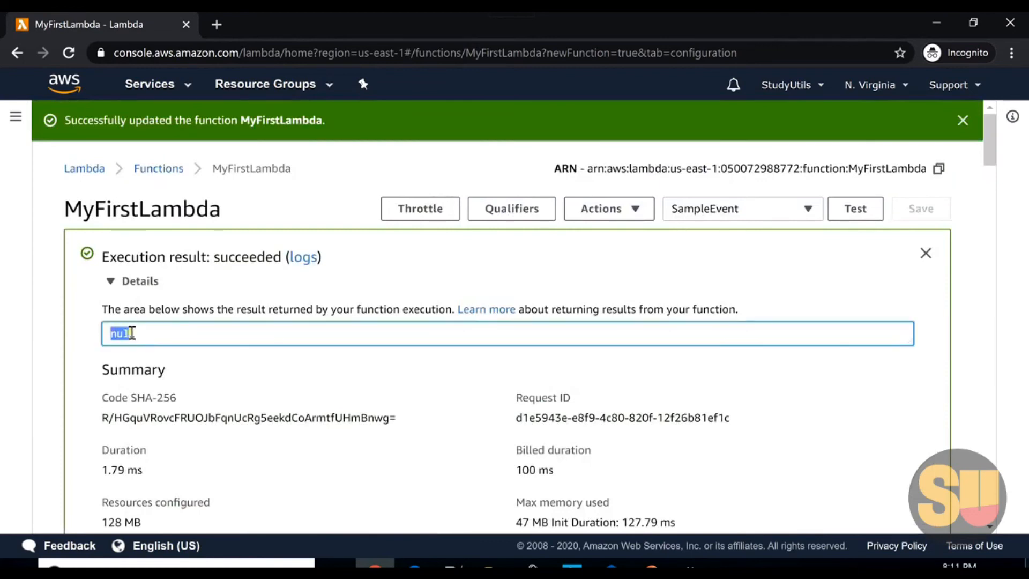
pyautogui.scroll(-3)
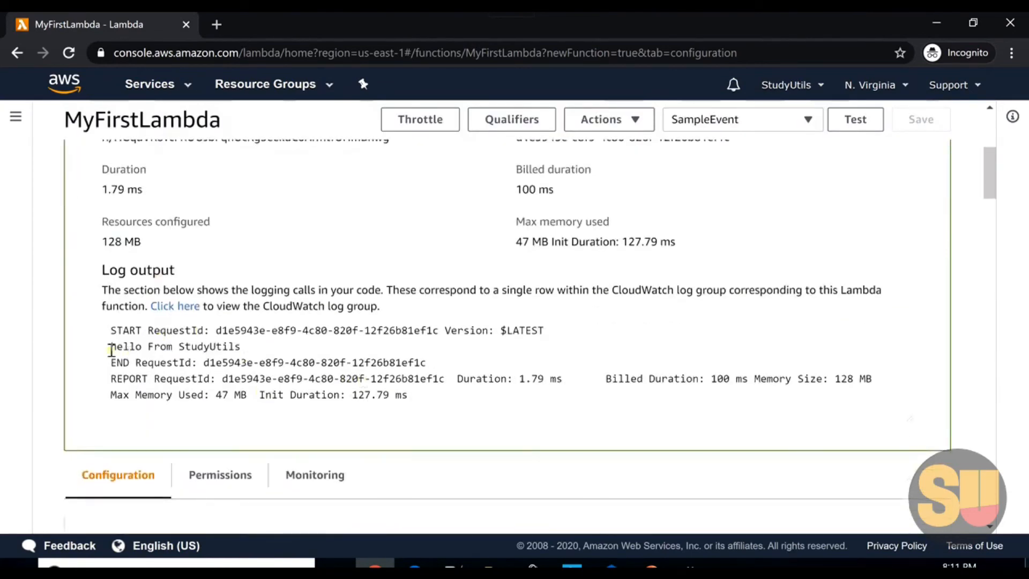
pyautogui.doubleClick(174, 346)
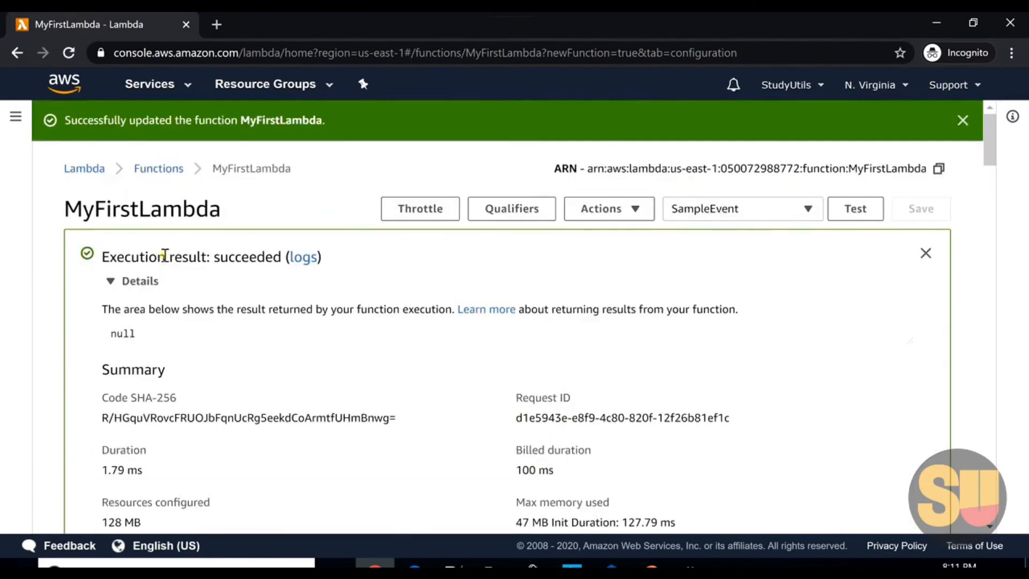
pyautogui.scroll(-3)
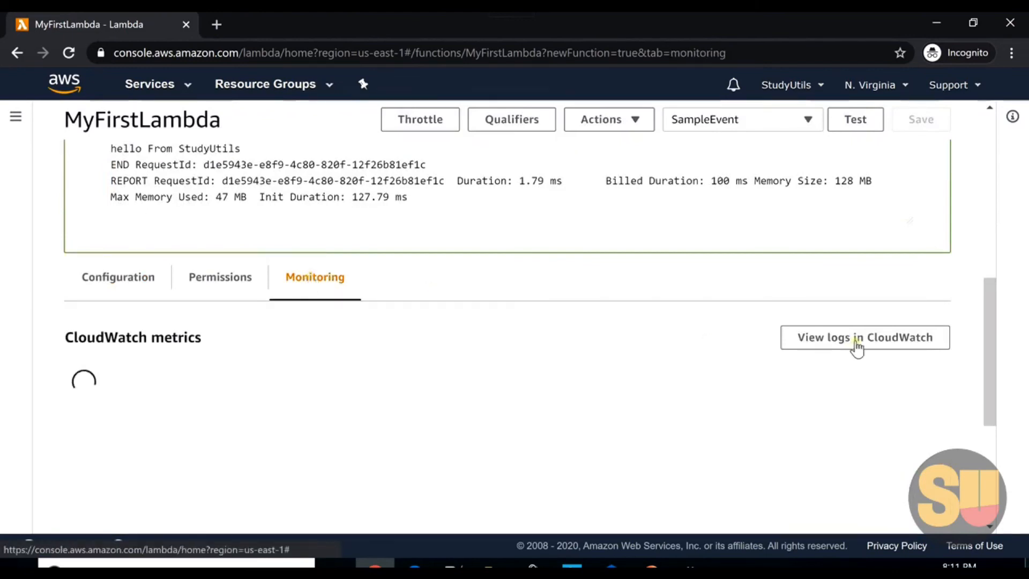
# Open the CloudWatch logs, read the newest stream's hello From StudyUtils event, then open an older stream.
pyautogui.click(864, 338)
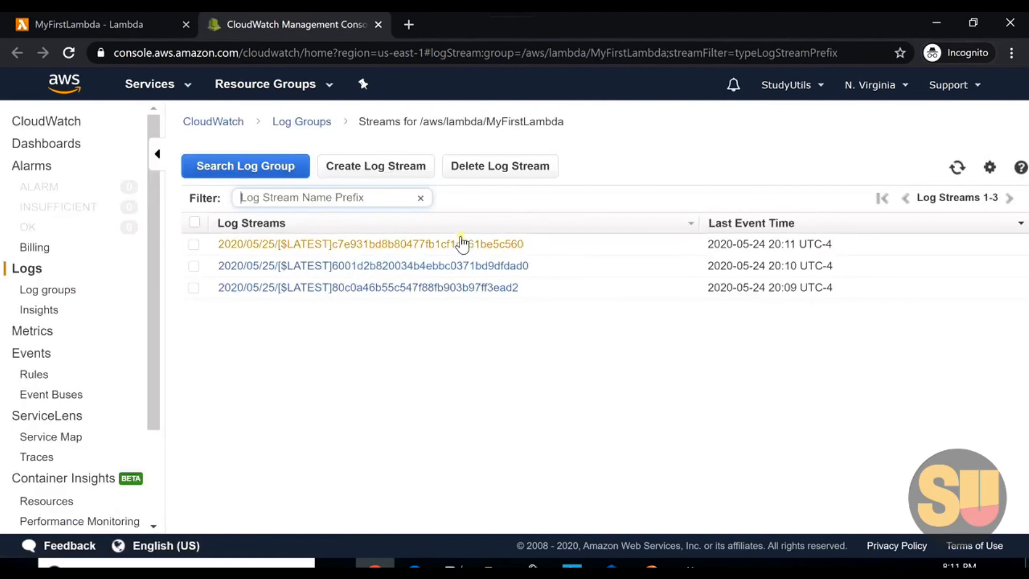
pyautogui.moveTo(486, 266)
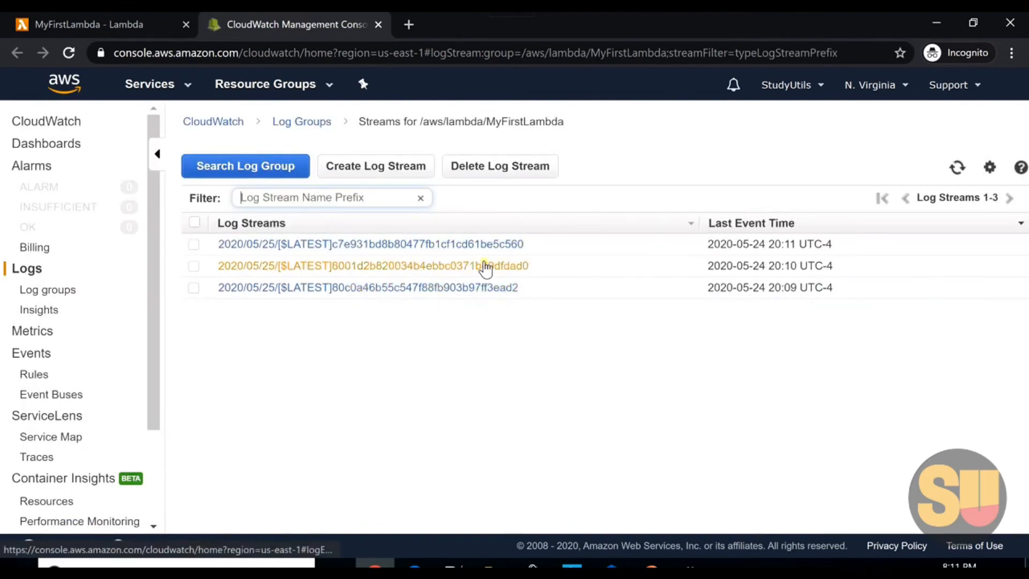
pyautogui.moveTo(787, 297)
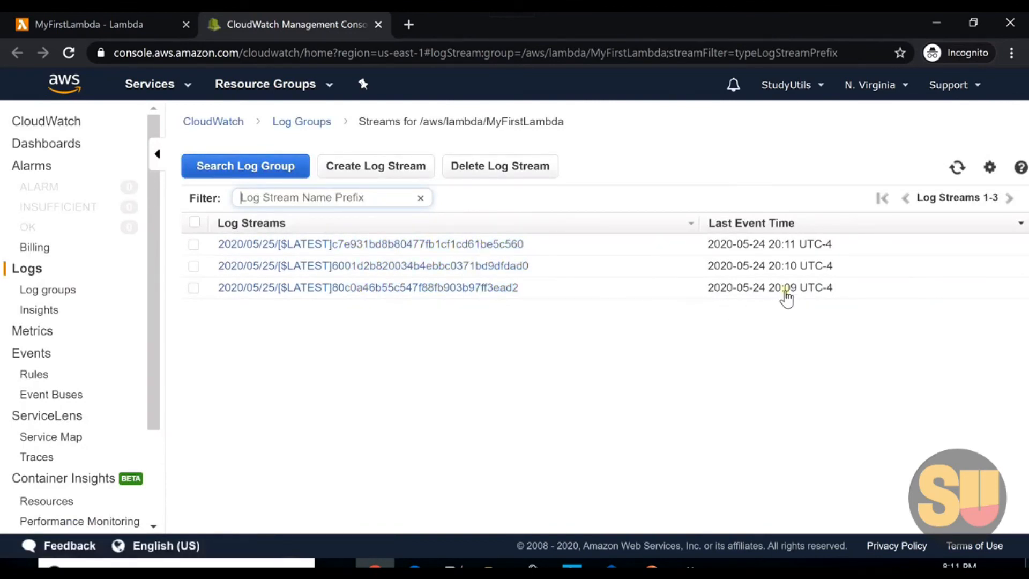
pyautogui.moveTo(526, 281)
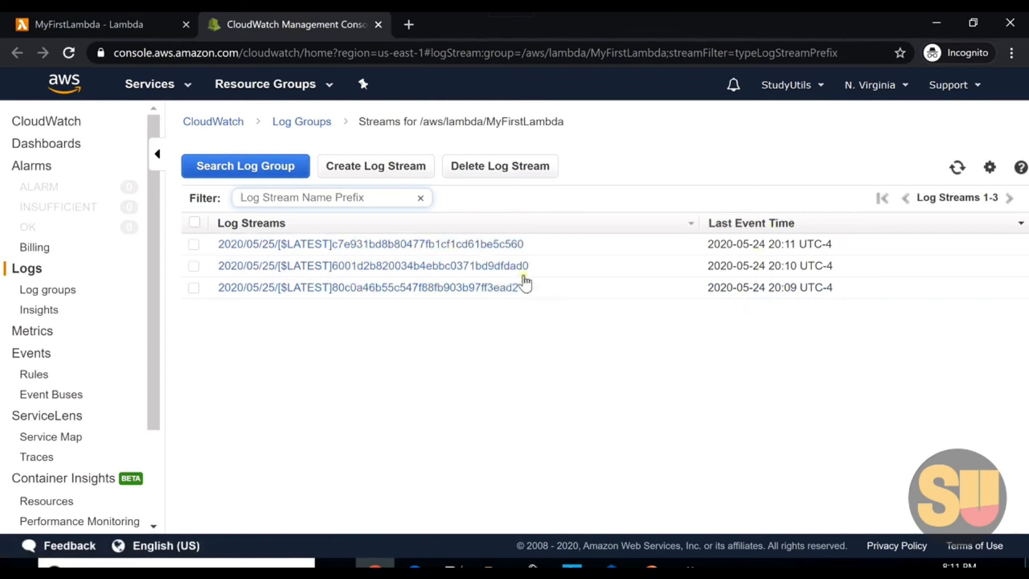
pyautogui.click(371, 243)
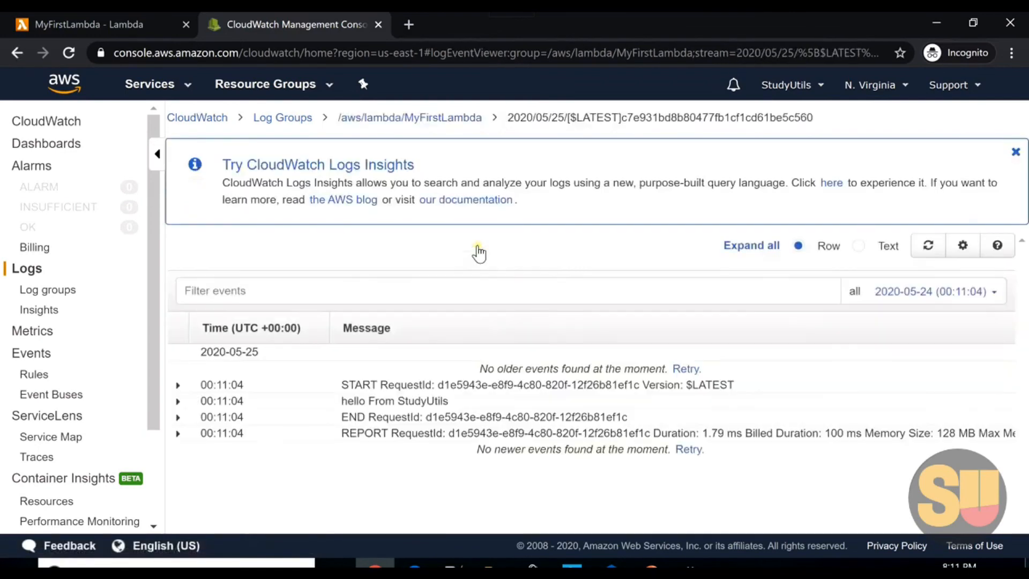
pyautogui.moveTo(346, 409)
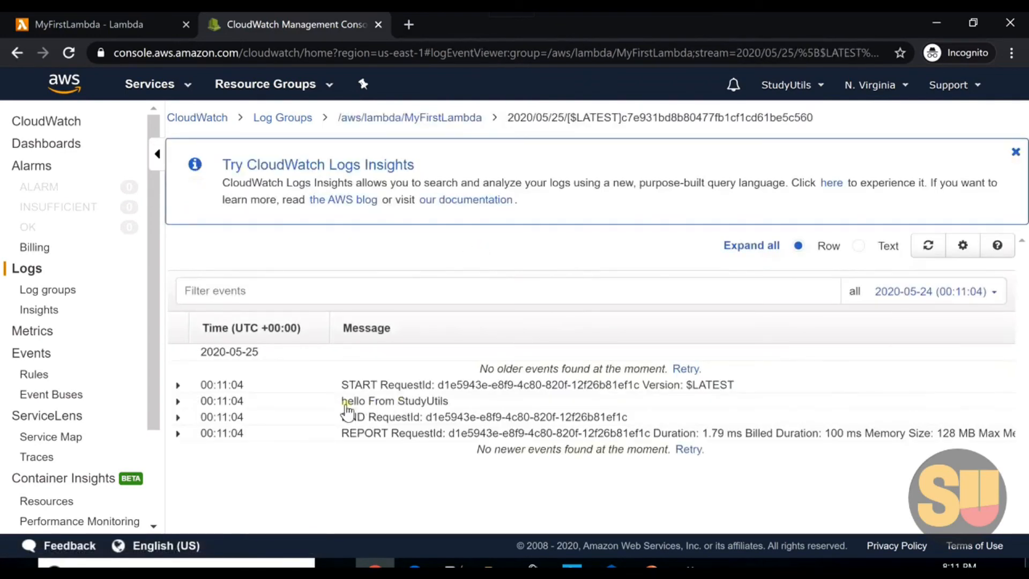
pyautogui.click(177, 401)
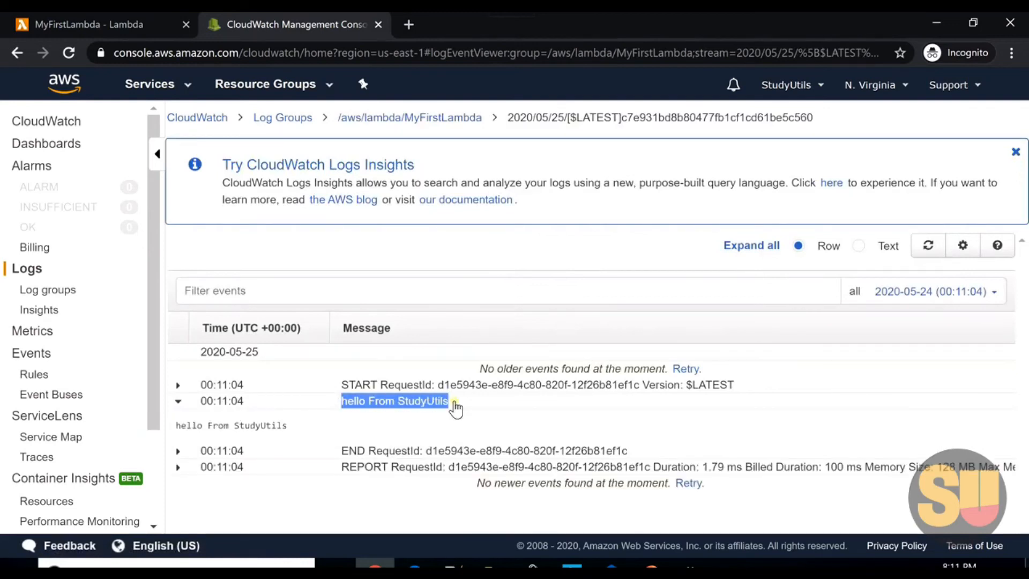
pyautogui.moveTo(438, 147)
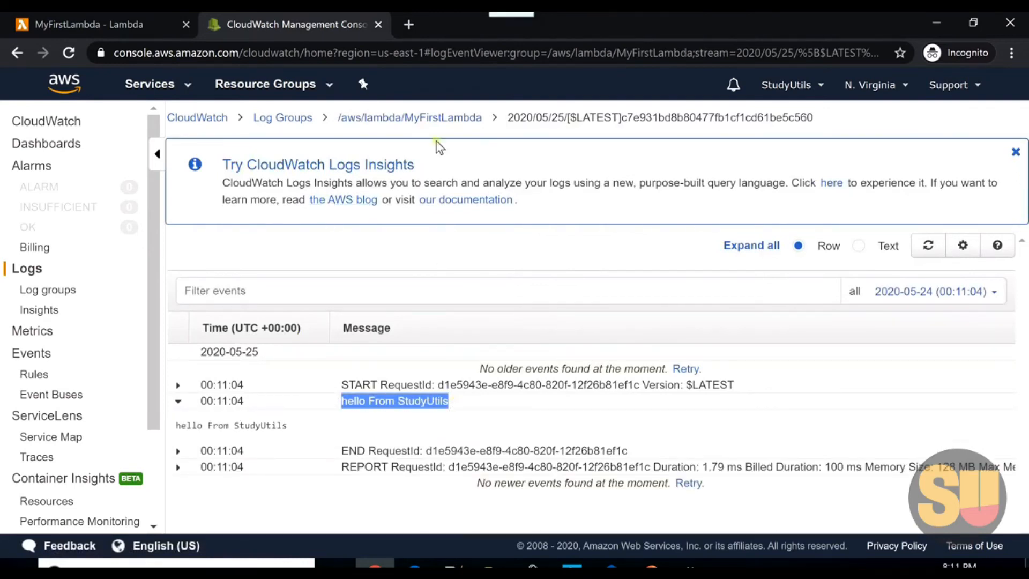
pyautogui.click(282, 118)
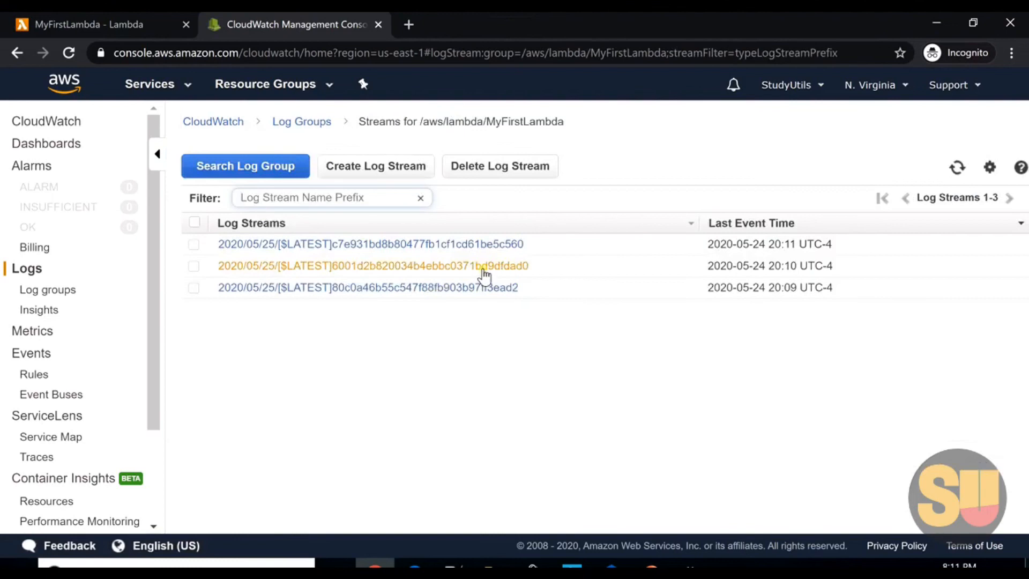
pyautogui.click(373, 265)
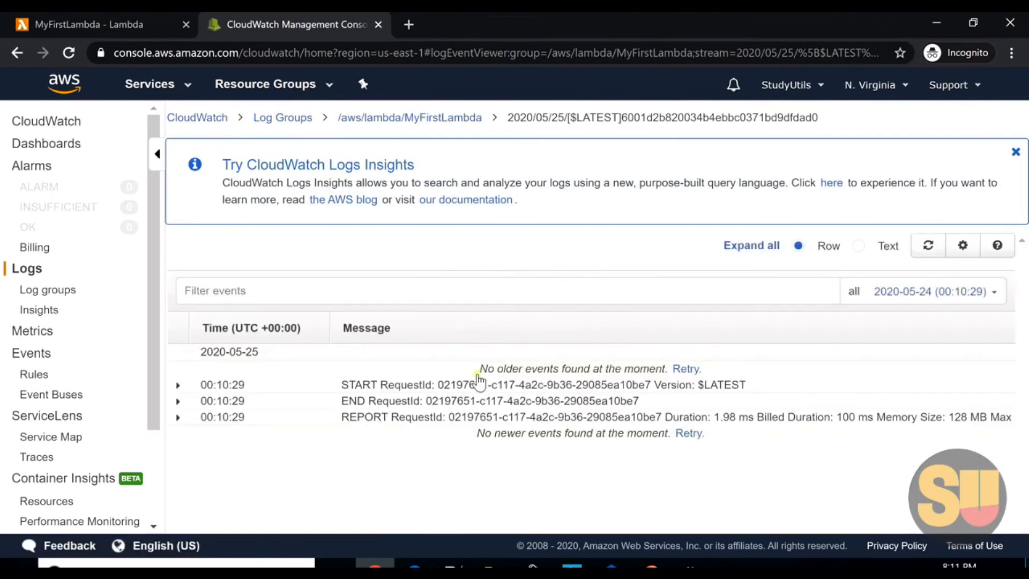
pyautogui.moveTo(438, 406)
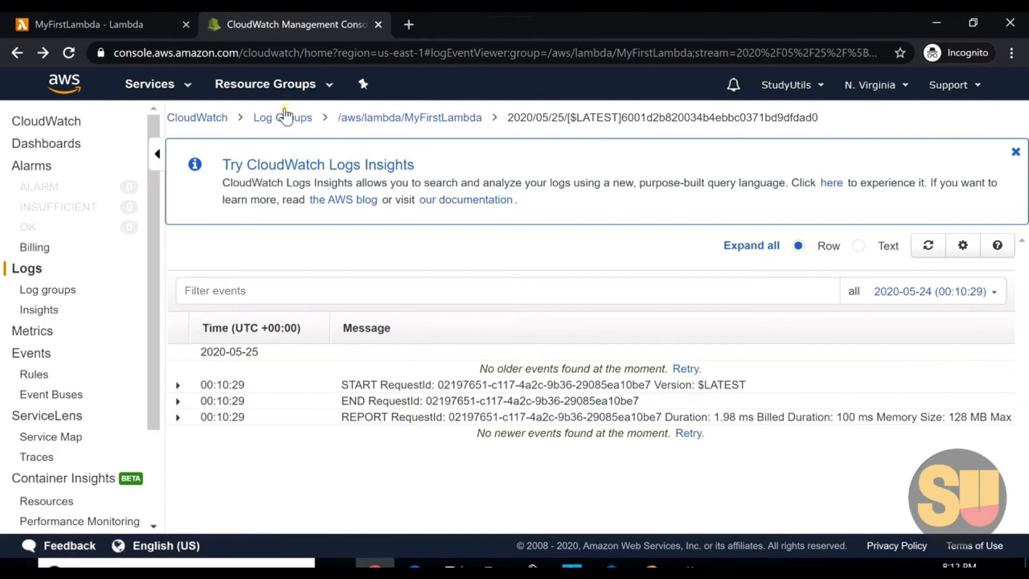
# Return to the Lambda tab's Functions list and begin another new function.
pyautogui.click(93, 25)
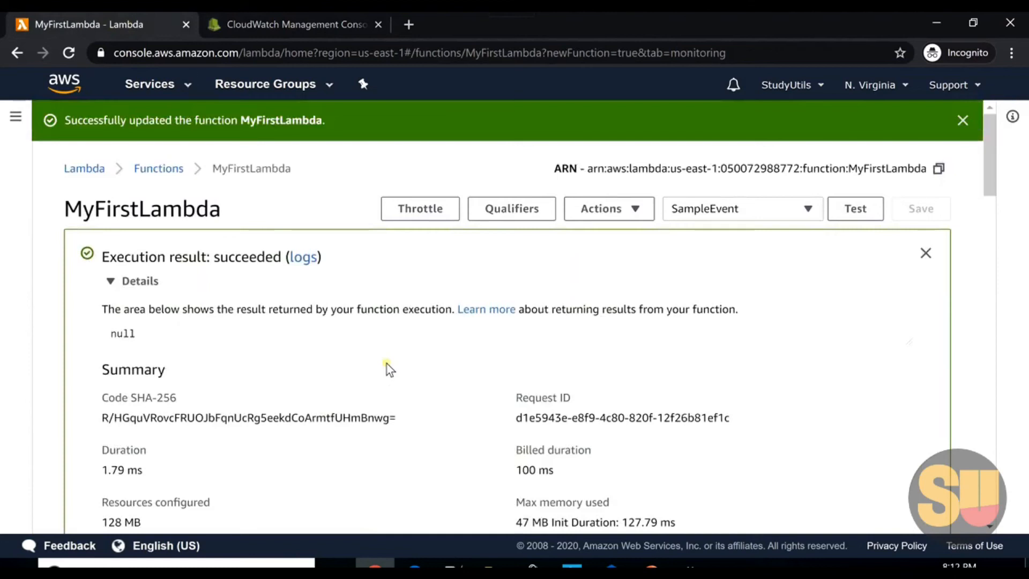
pyautogui.click(159, 168)
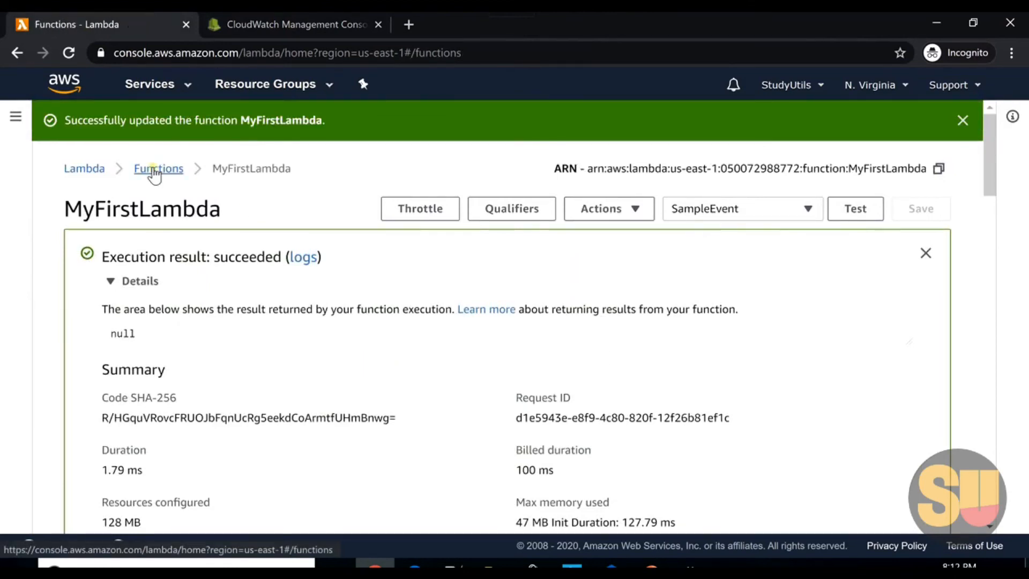
pyautogui.click(159, 168)
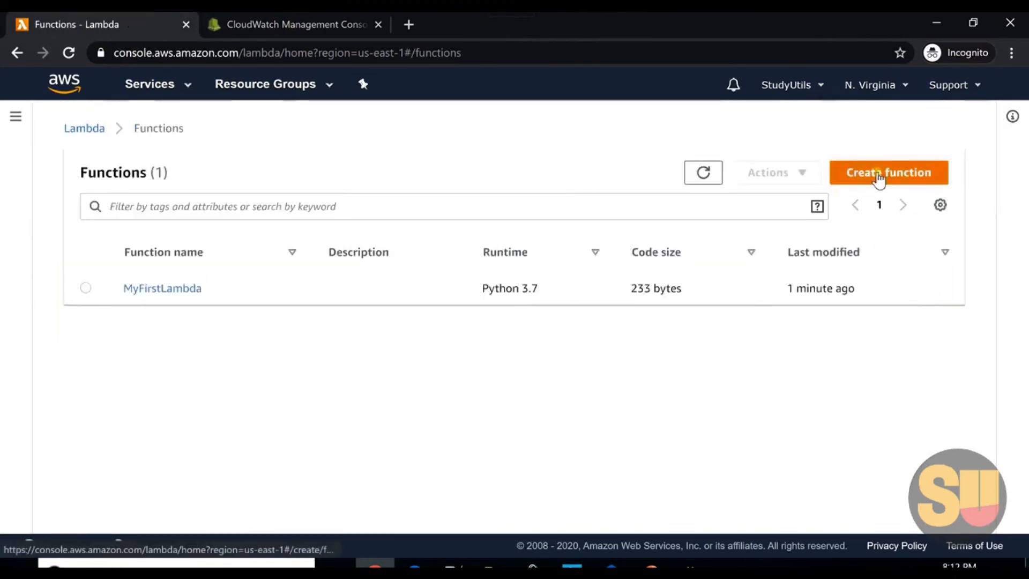
# Name the draft sampleLambda, glance at the runtimes, then go back to MyFirstLambda.
pyautogui.click(887, 171)
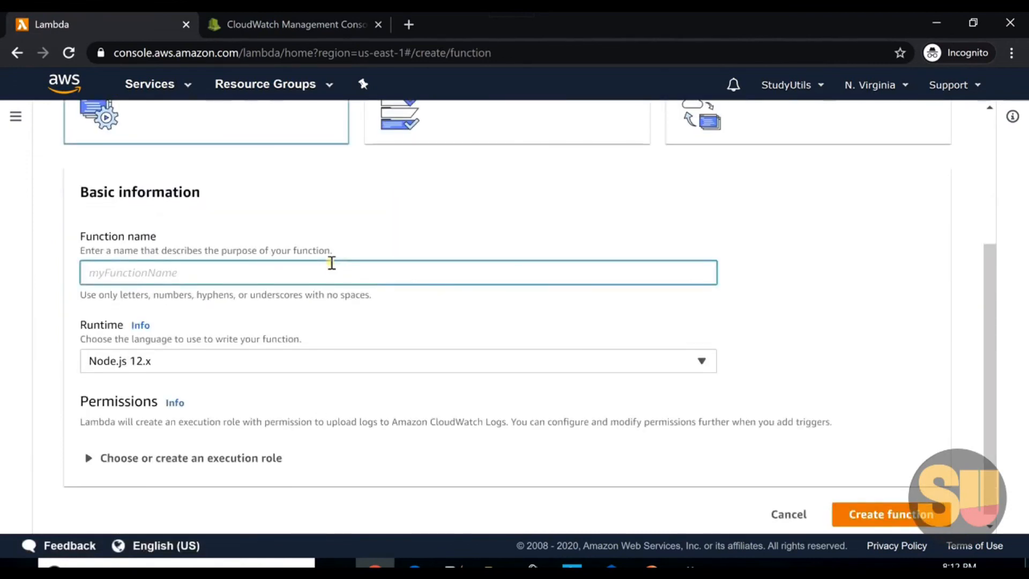
pyautogui.write('sampleLamb')
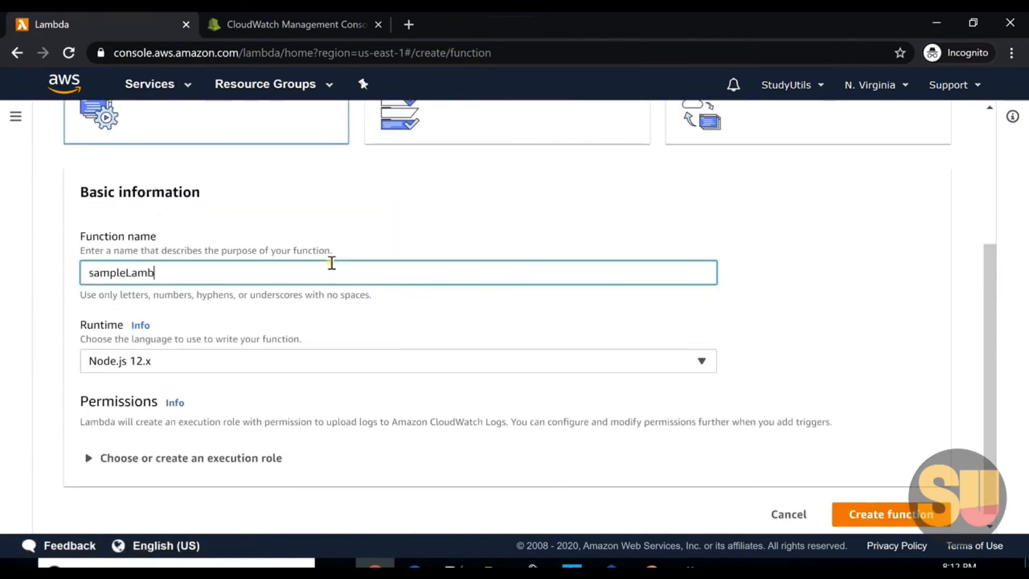
pyautogui.write('da')
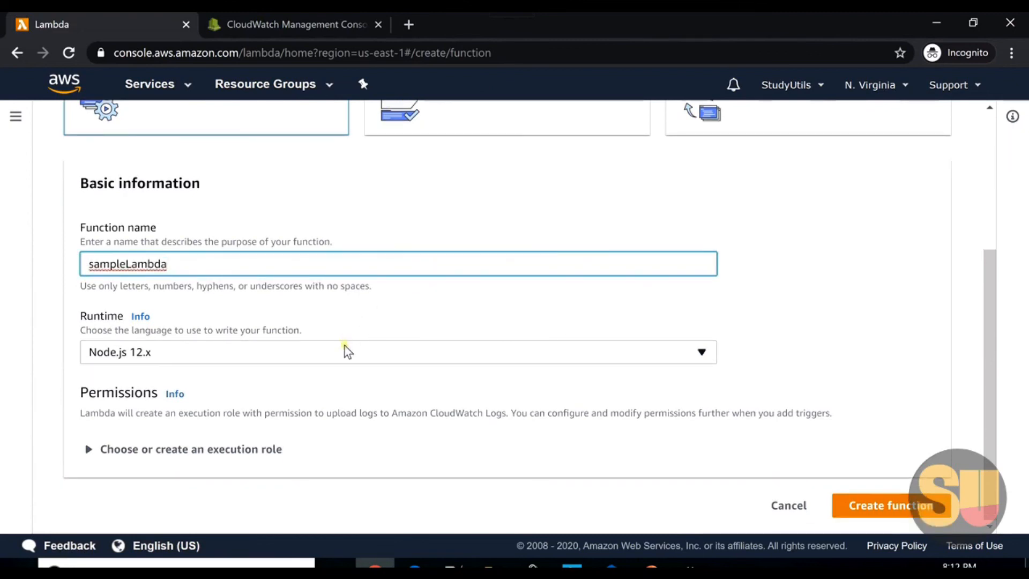
pyautogui.click(397, 352)
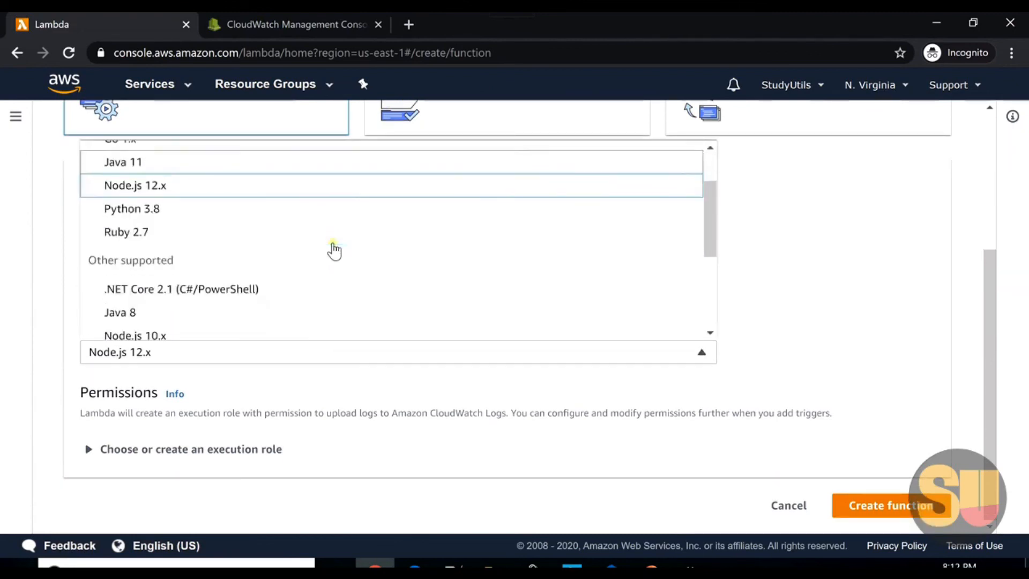
pyautogui.click(890, 505)
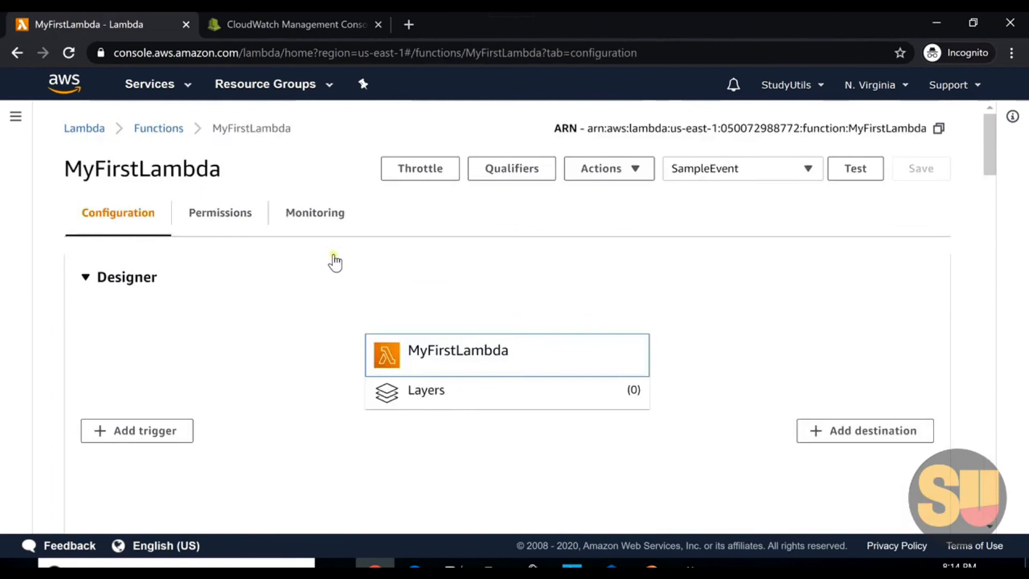
# Review MyFirstLambda's Monitoring charts: one invocation, 100% success, duration, errors, throttles, one concurrent execution.
pyautogui.click(314, 212)
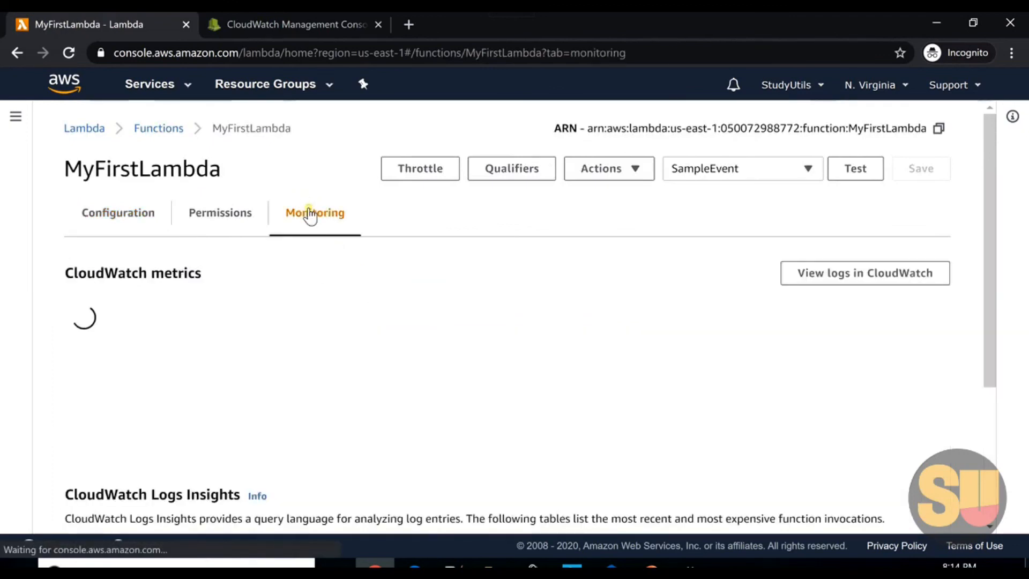
pyautogui.moveTo(428, 289)
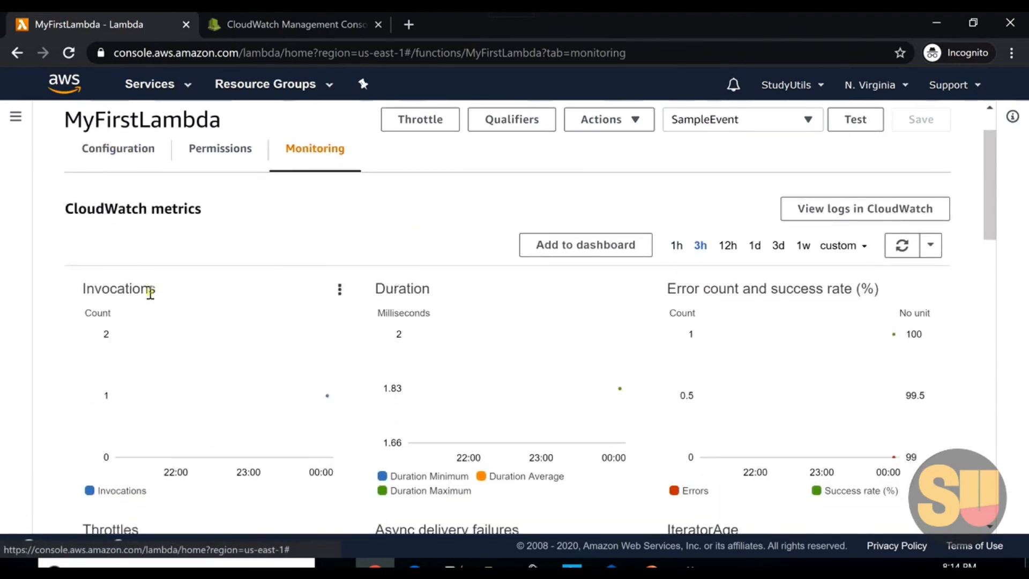
pyautogui.moveTo(683, 303)
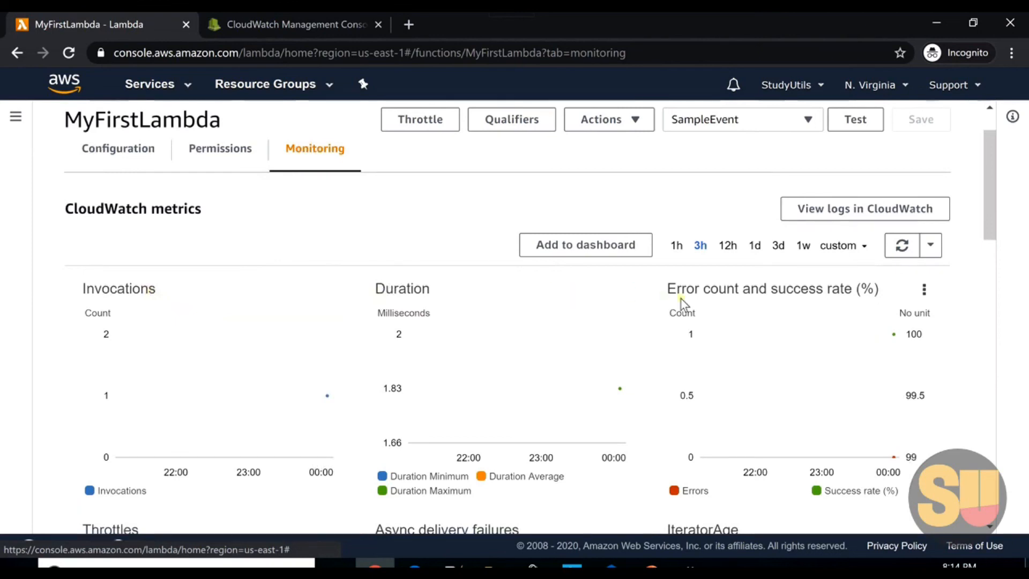
pyautogui.scroll(-3)
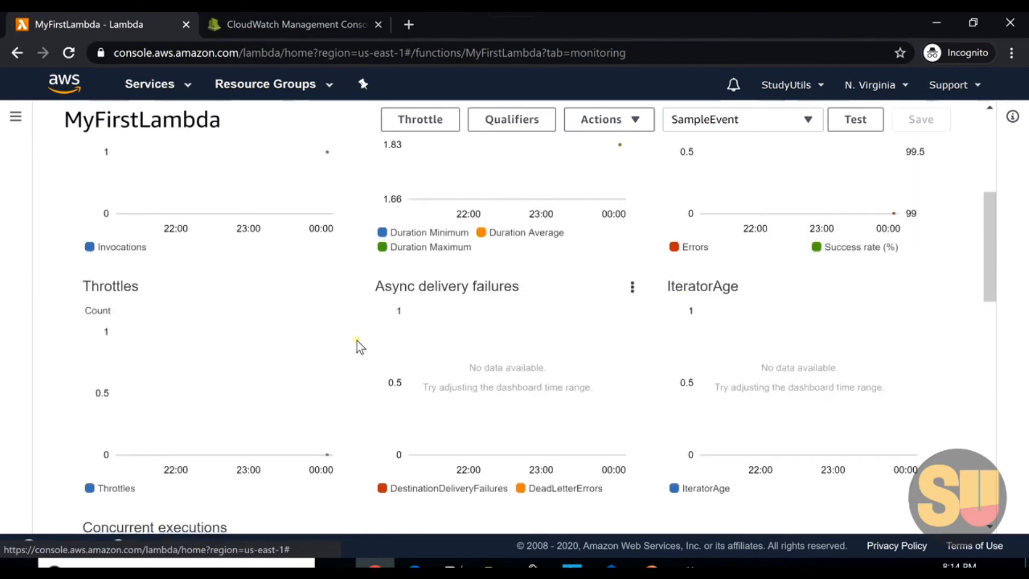
pyautogui.moveTo(714, 316)
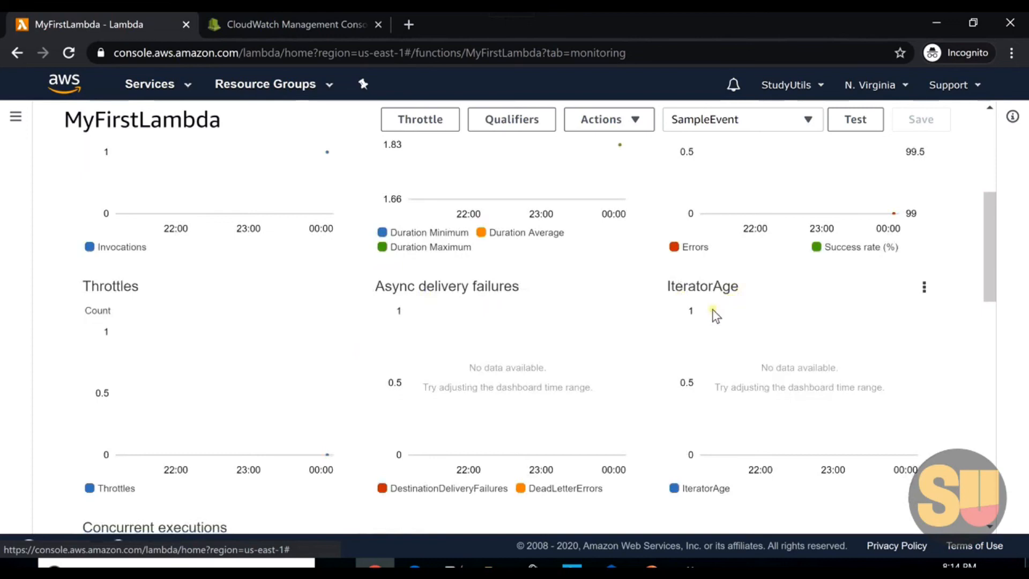
pyautogui.scroll(-3)
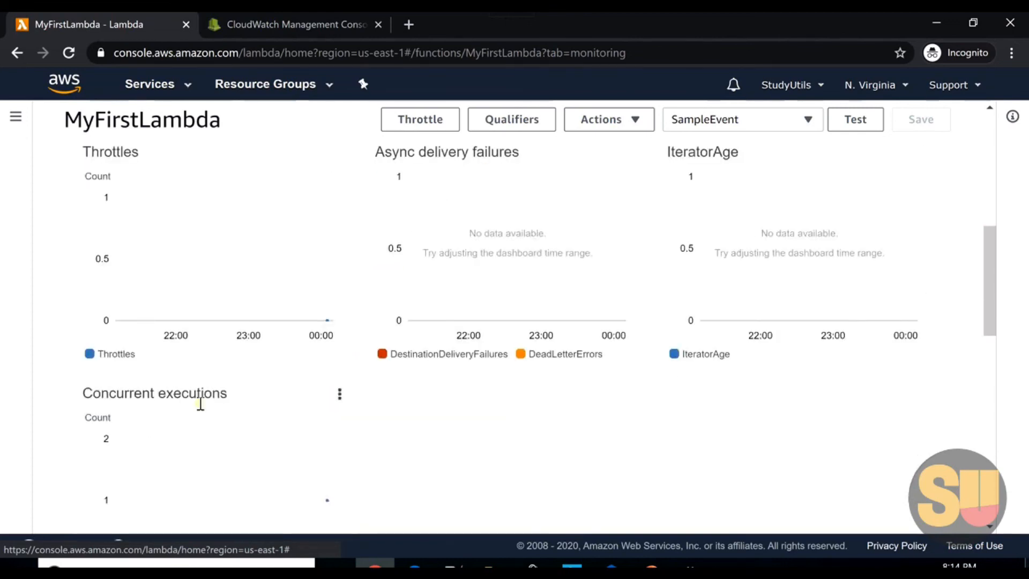
pyautogui.scroll(3)
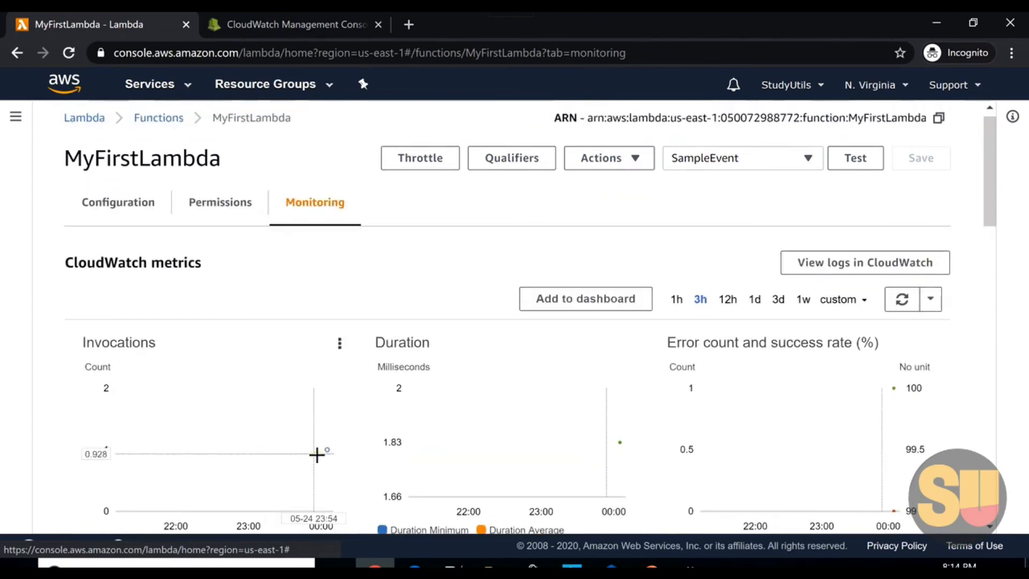
pyautogui.moveTo(326, 450)
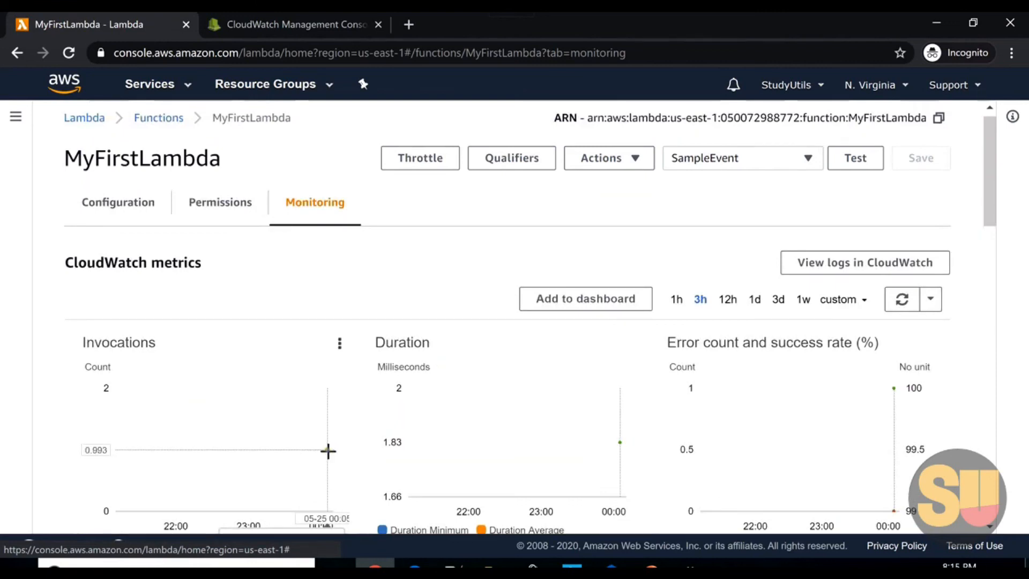
pyautogui.scroll(-3)
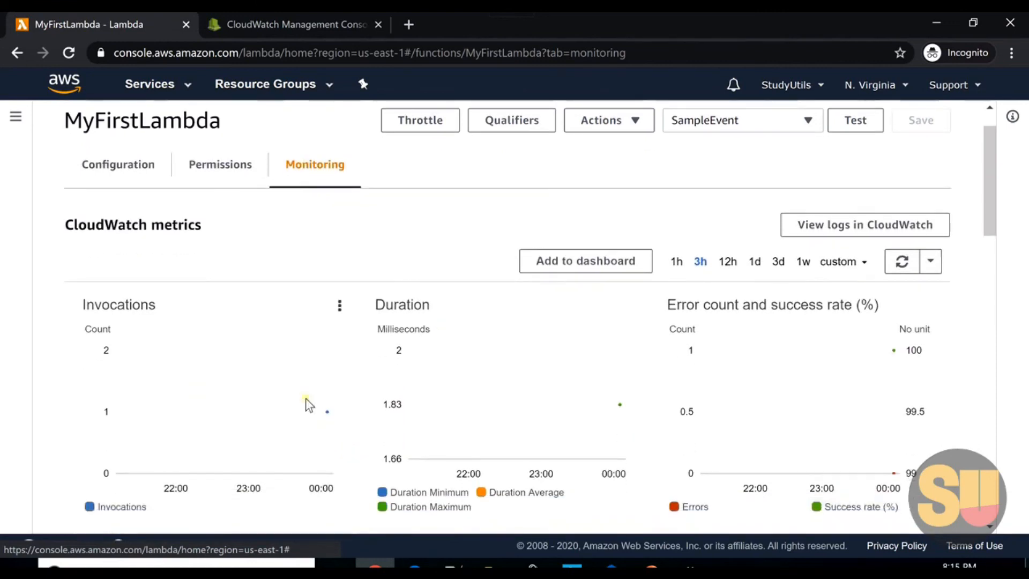
pyautogui.moveTo(327, 412)
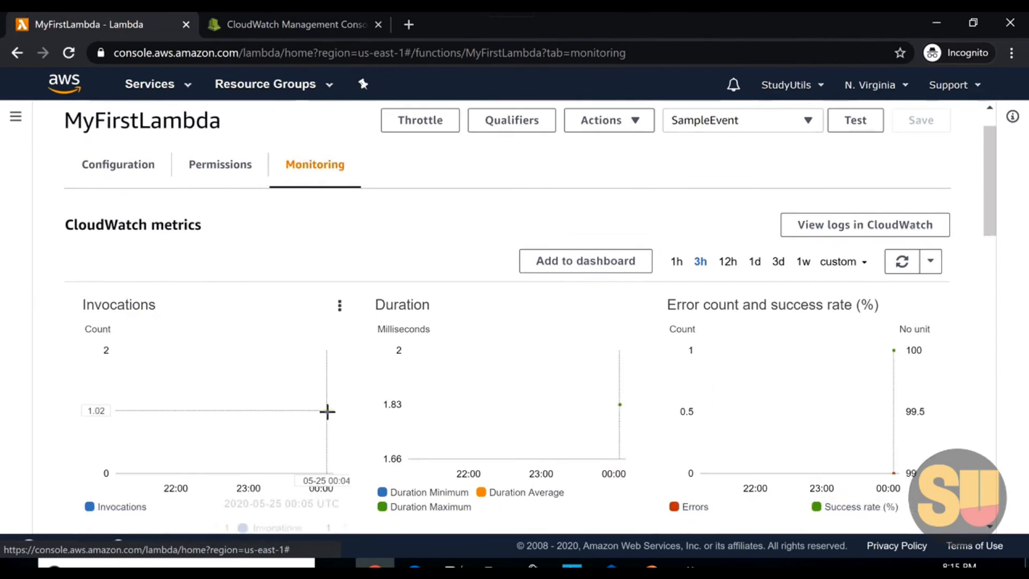
pyautogui.moveTo(328, 411)
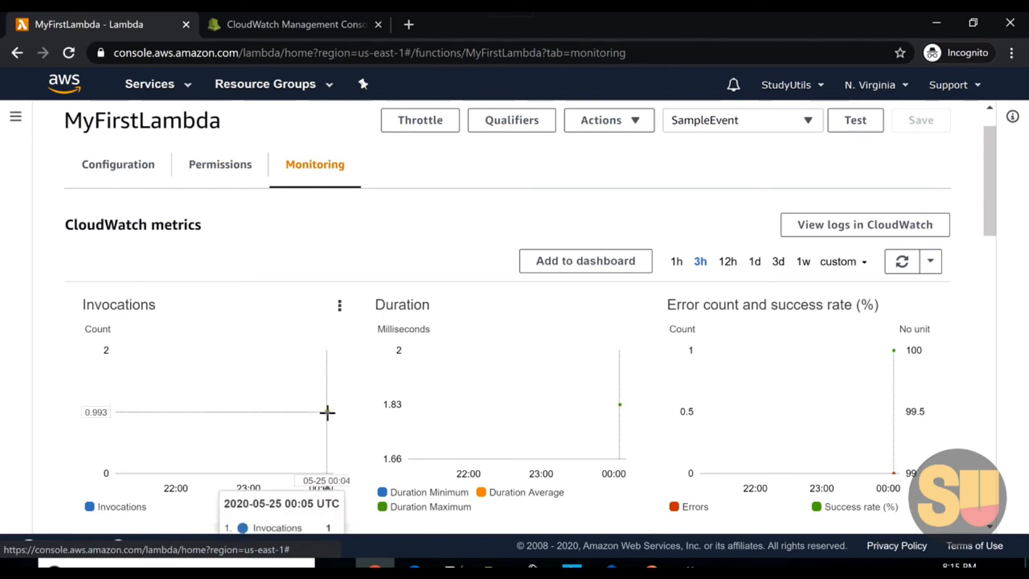
pyautogui.scroll(-3)
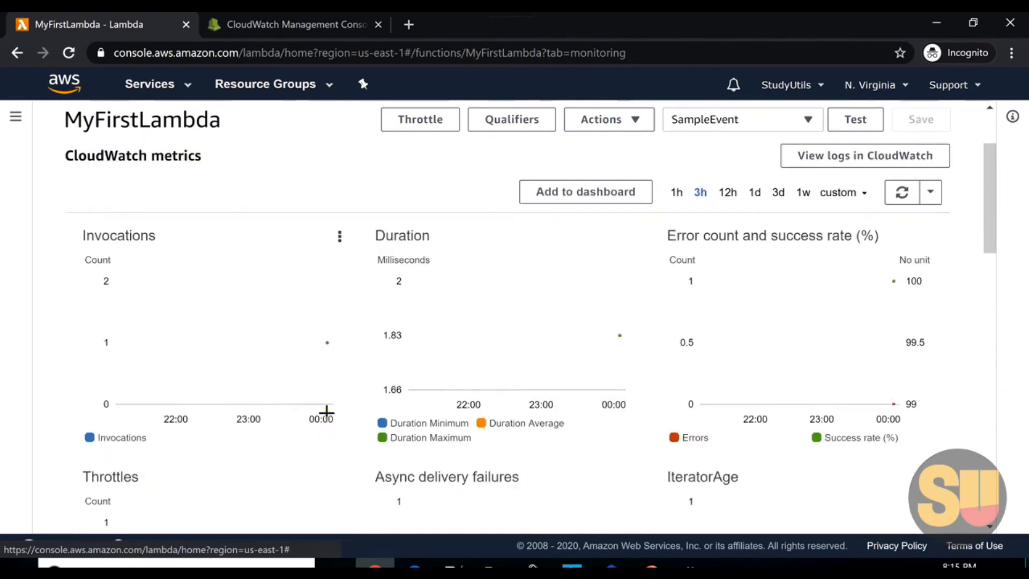
pyautogui.scroll(-3)
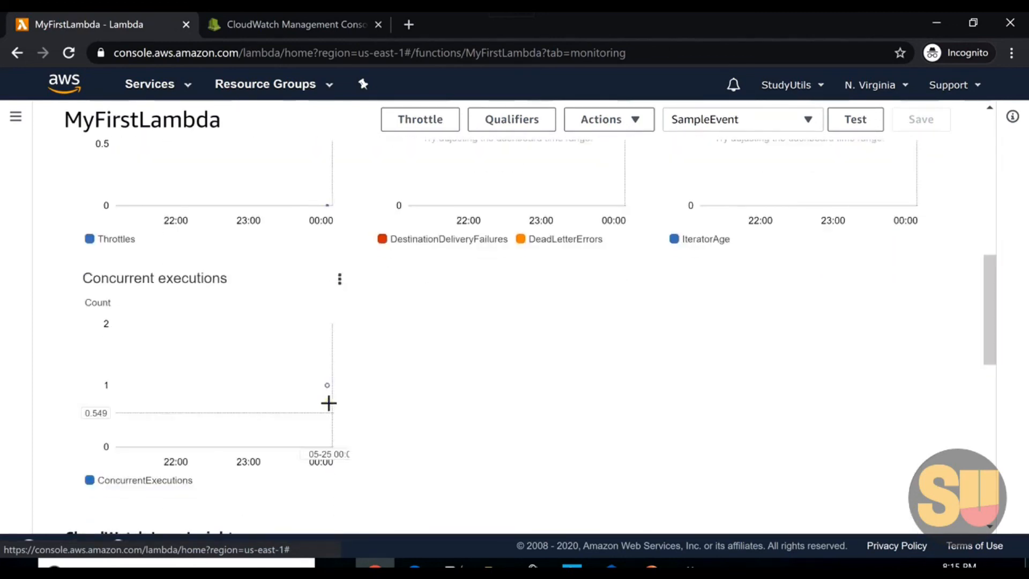
pyautogui.moveTo(325, 387)
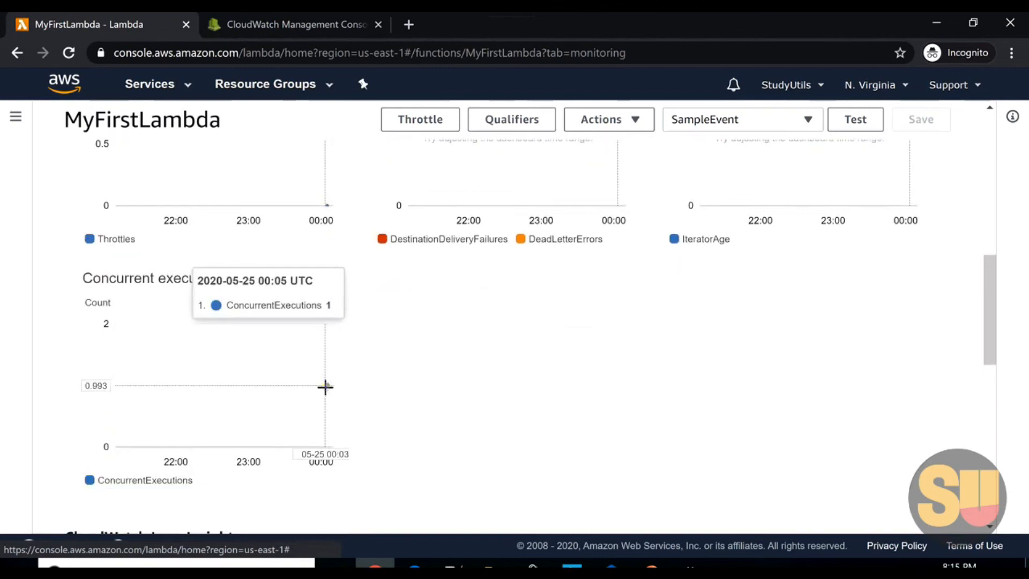
pyautogui.moveTo(321, 456)
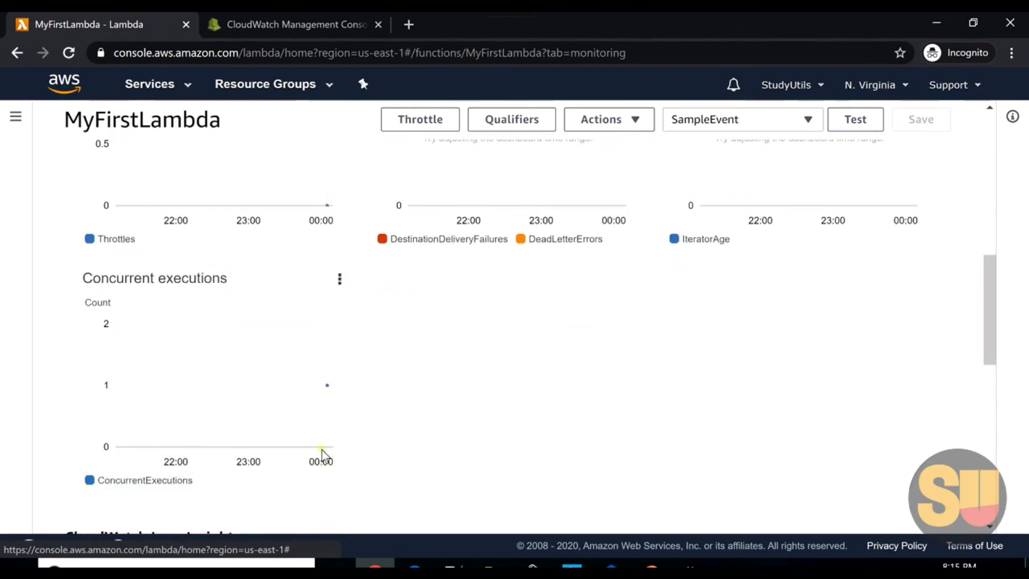
pyautogui.scroll(3)
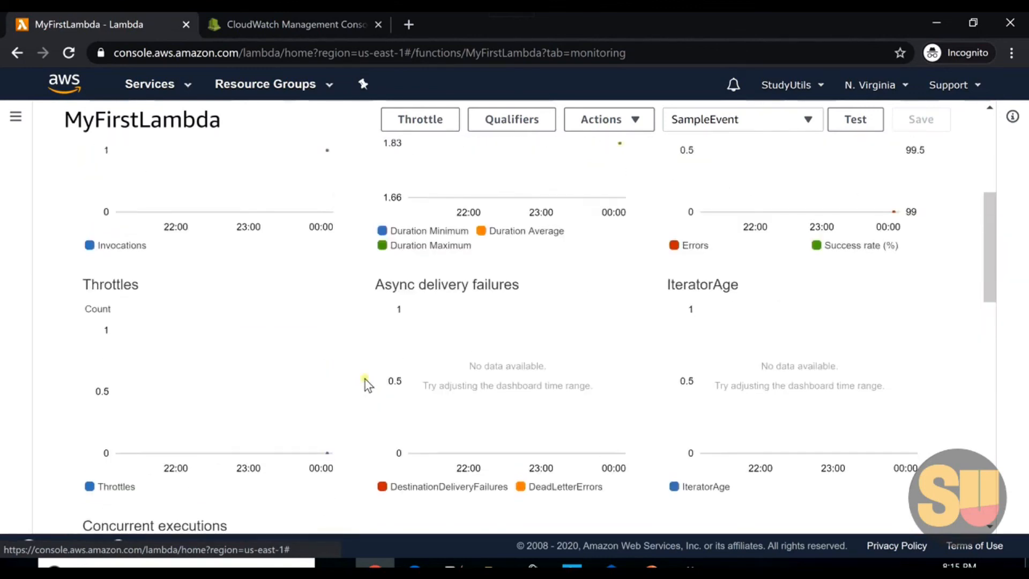